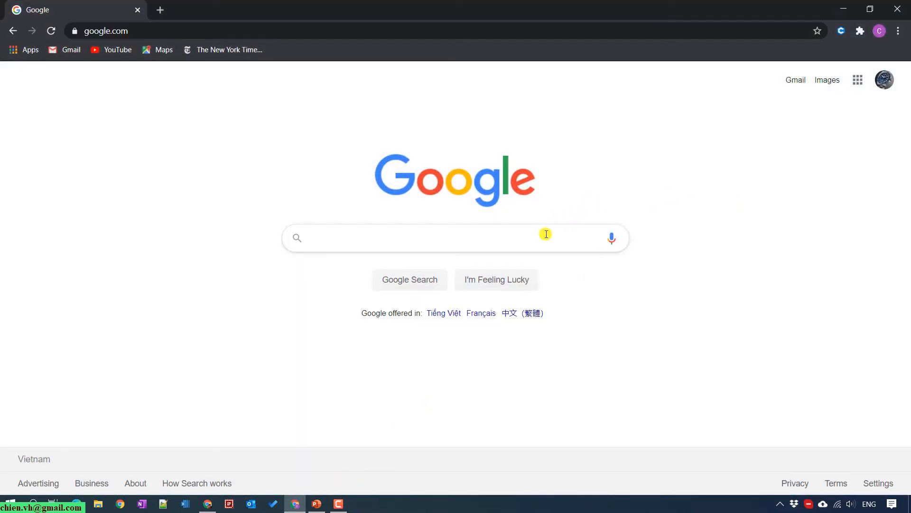
Step: Search Google for 'microsoft account' and open the official Microsoft account site
text(microsofta)
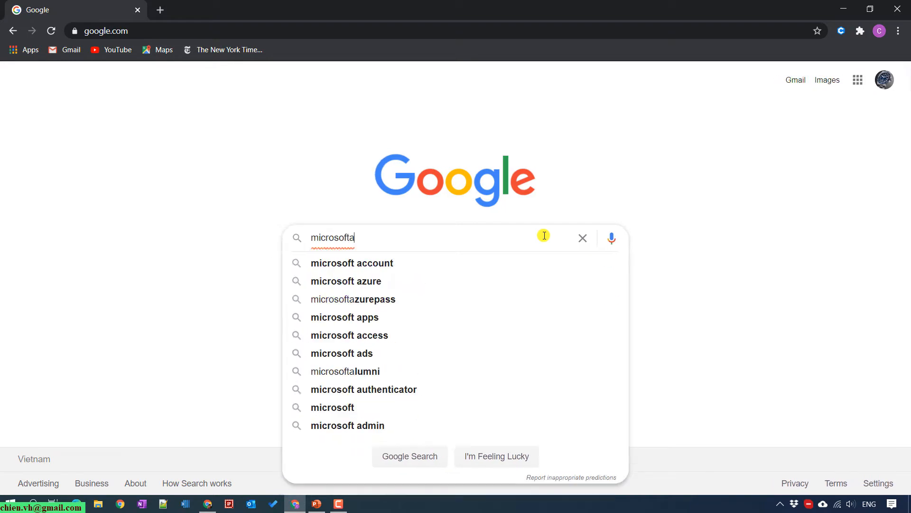
click(352, 262)
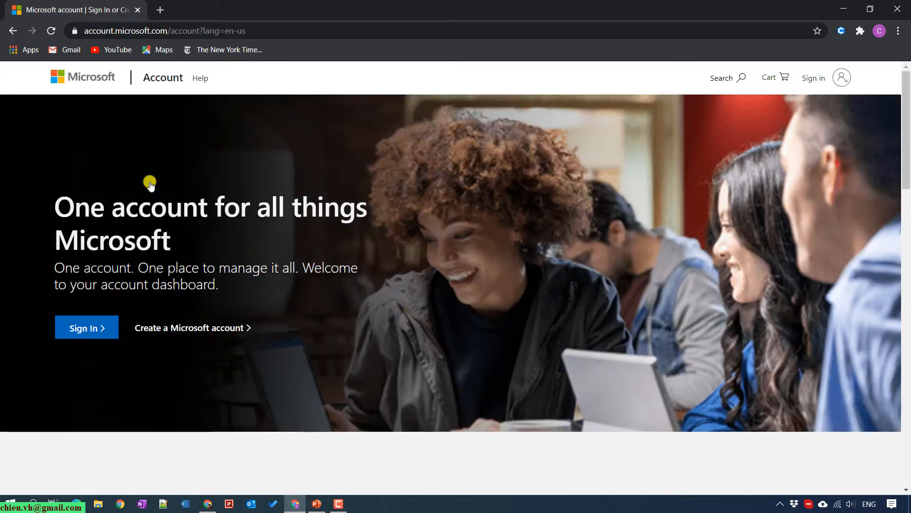
mouse_move(330, 176)
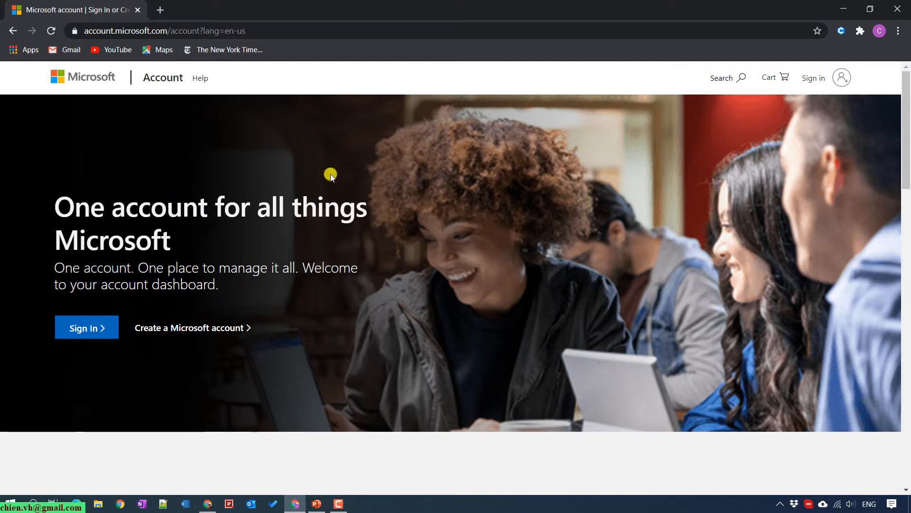
mouse_move(86, 327)
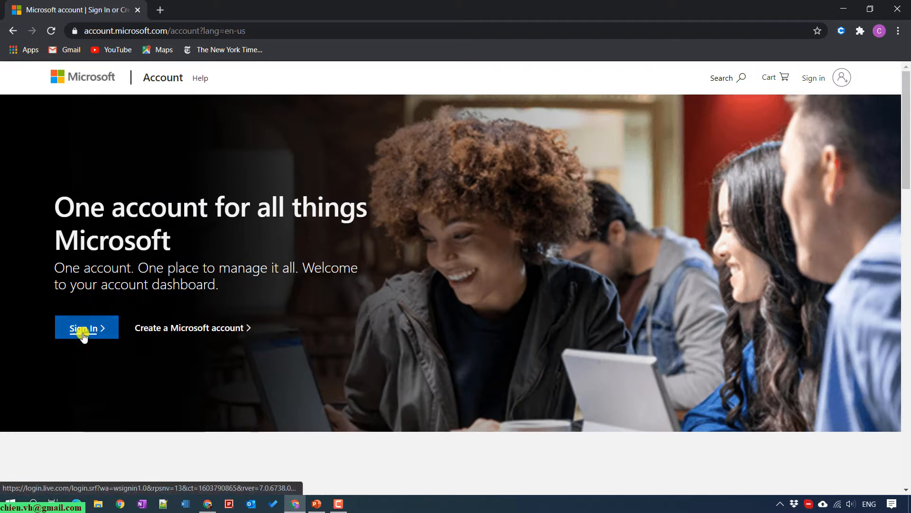
mouse_move(228, 341)
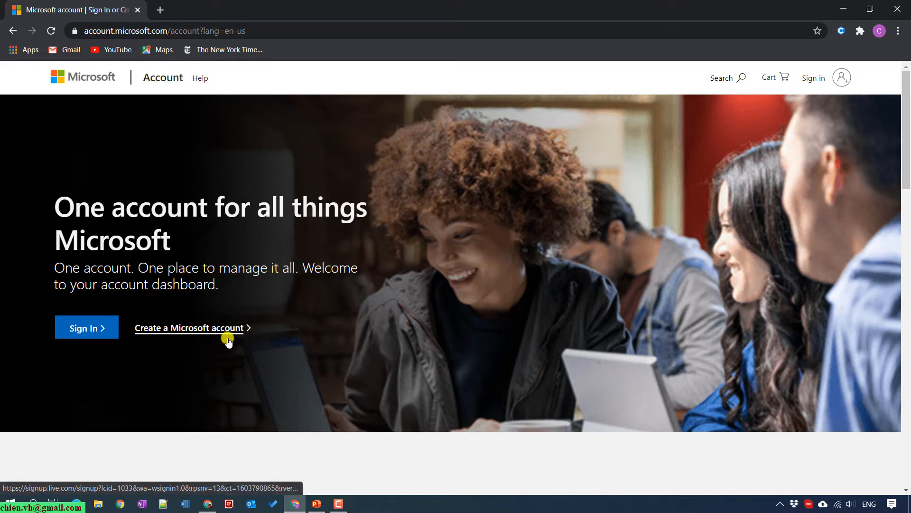
mouse_move(177, 334)
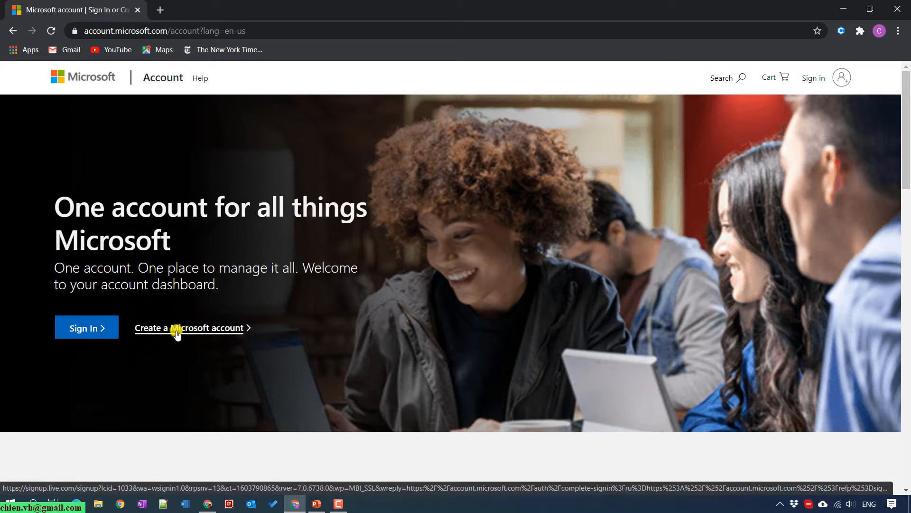
Step: Start creating a Microsoft account and put the cursor in the sign-up form's email field
click(188, 328)
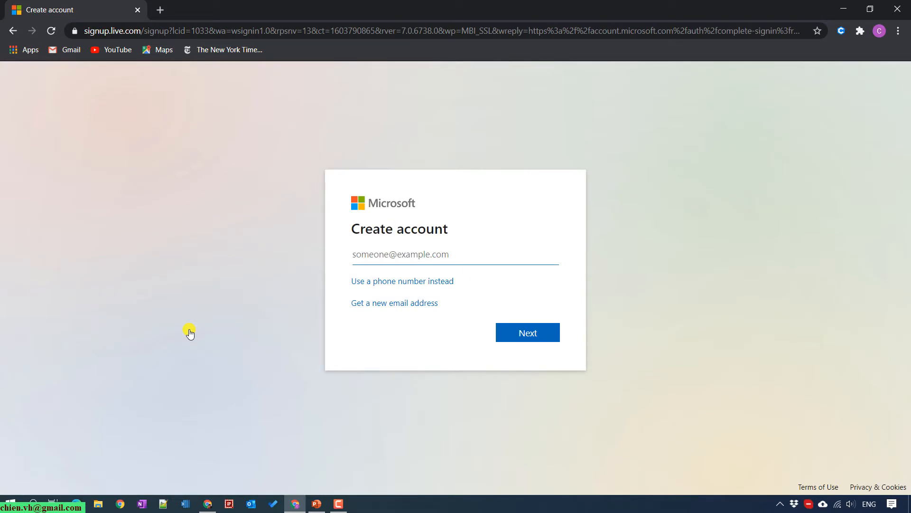
mouse_move(208, 333)
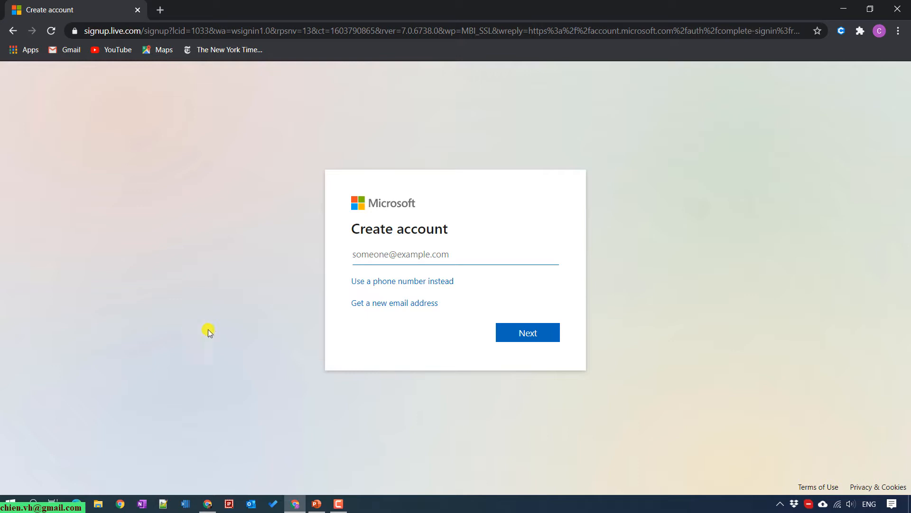
click(455, 254)
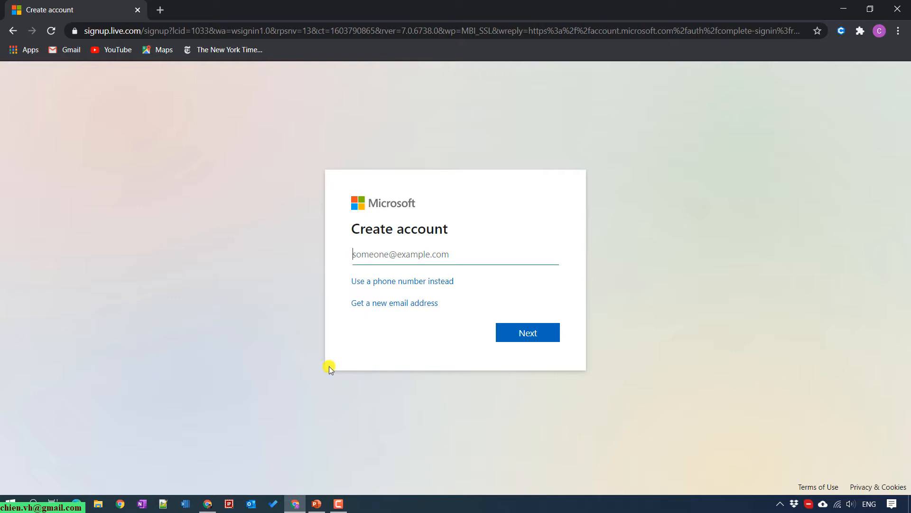
mouse_move(437, 298)
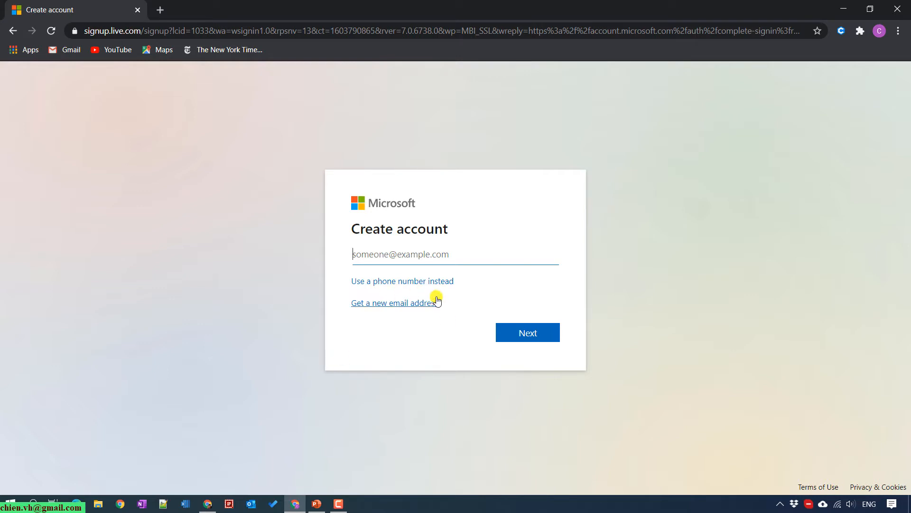
mouse_move(450, 303)
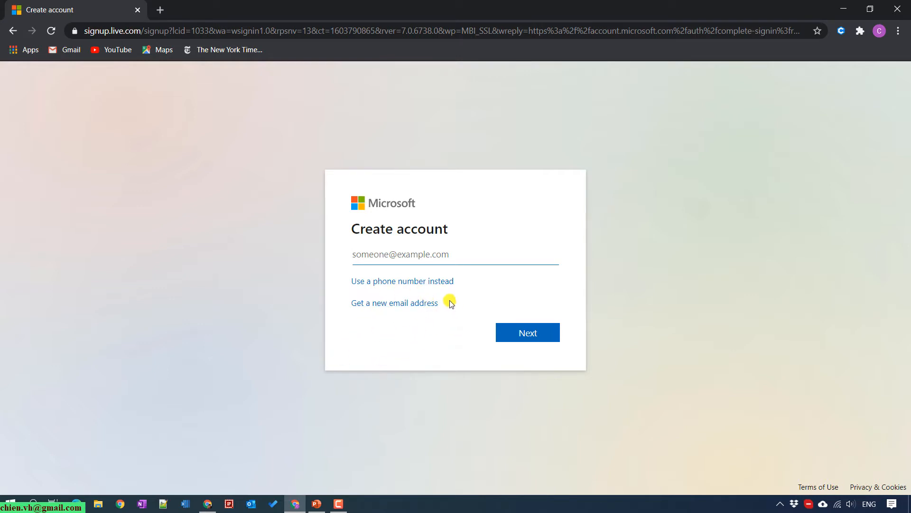
mouse_move(404, 321)
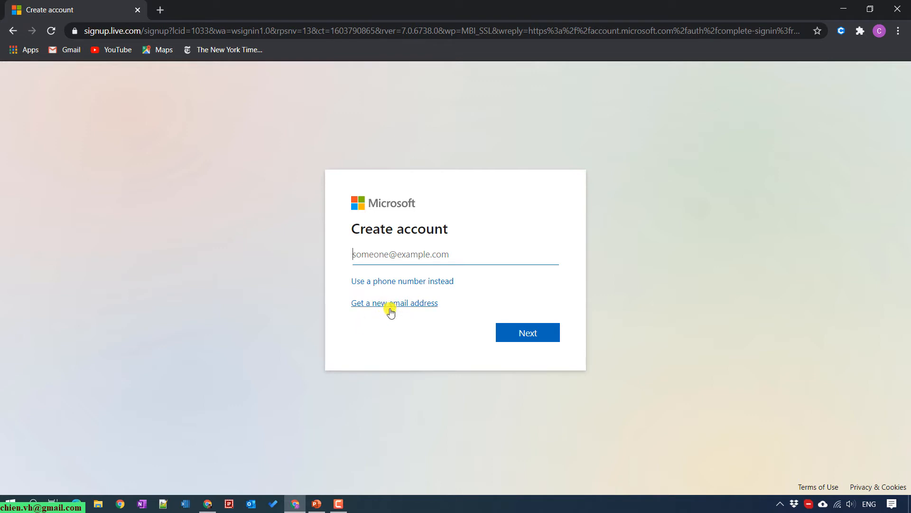
click(393, 302)
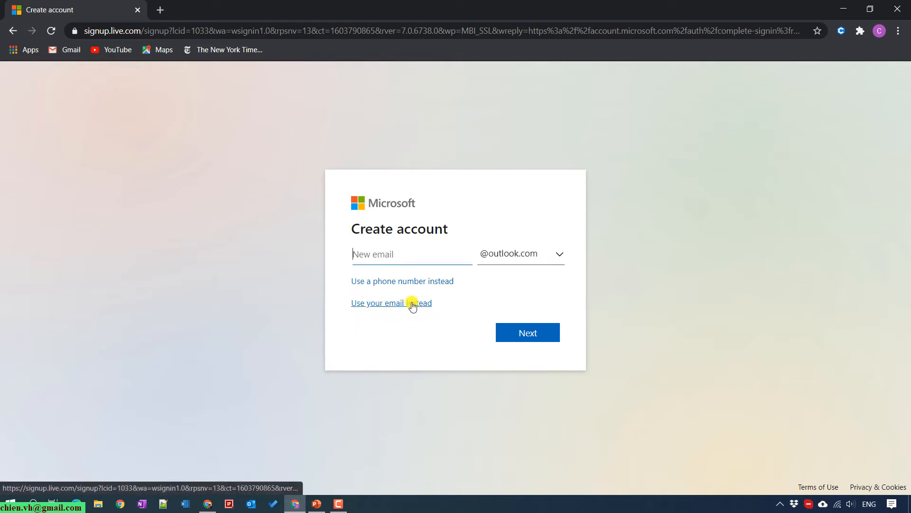
mouse_move(525, 266)
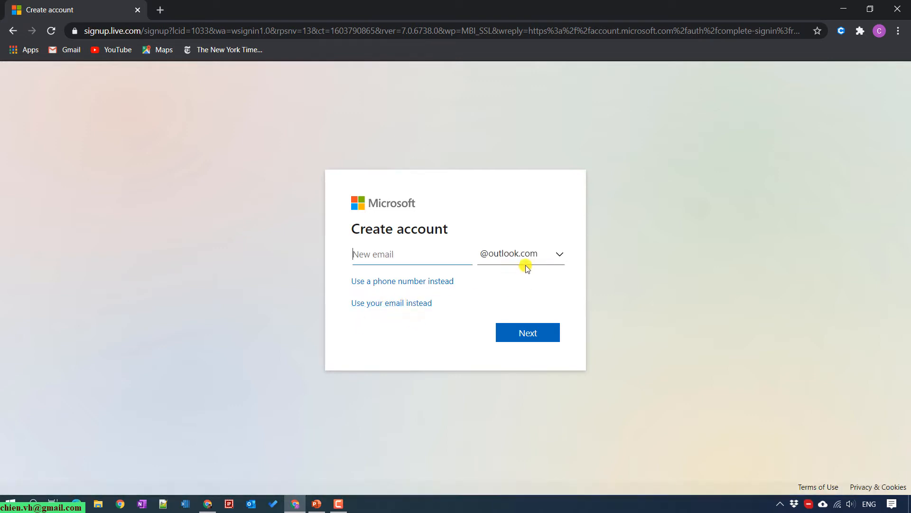
click(558, 254)
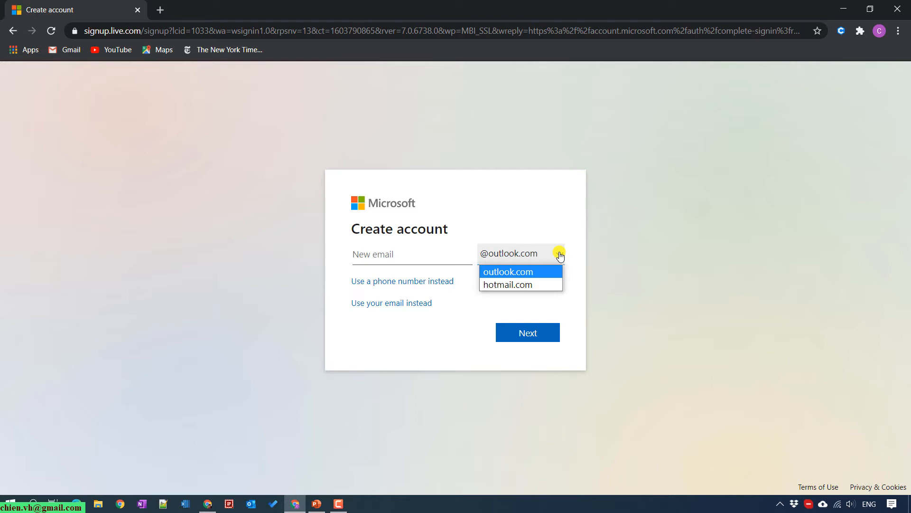
mouse_move(575, 217)
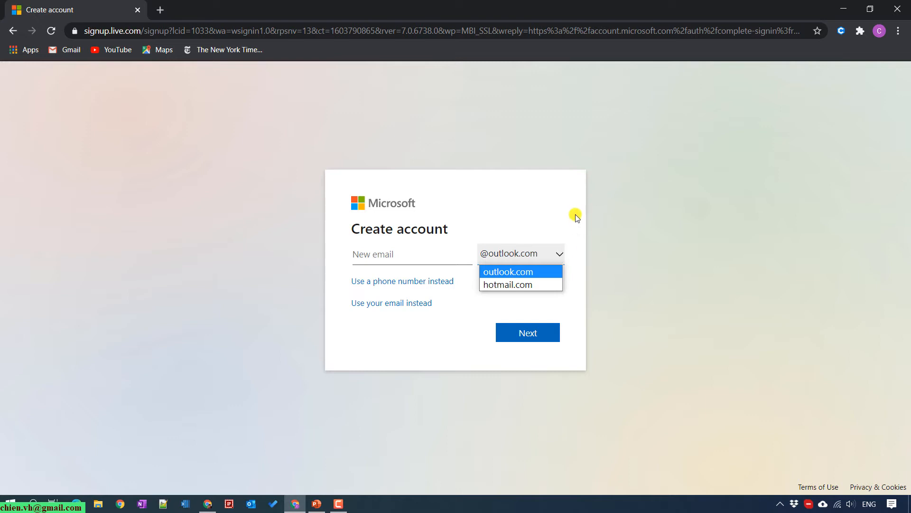
click(507, 271)
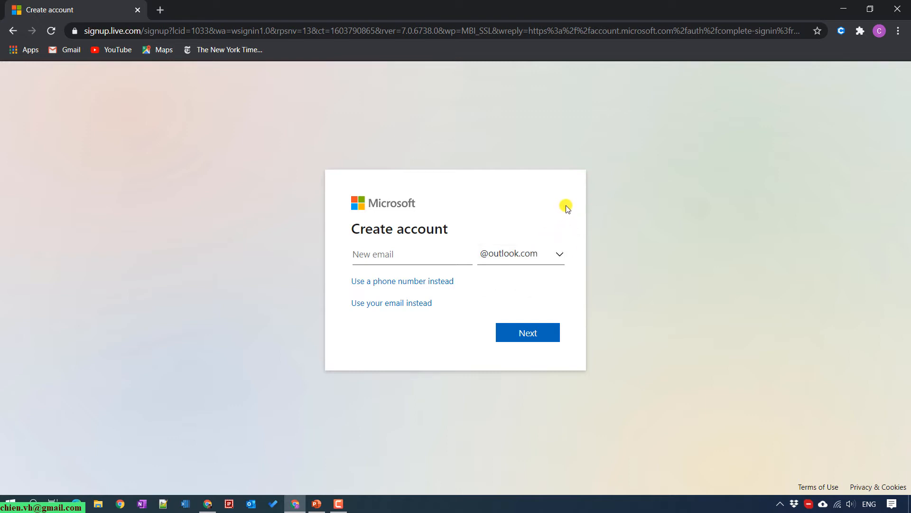
click(412, 254)
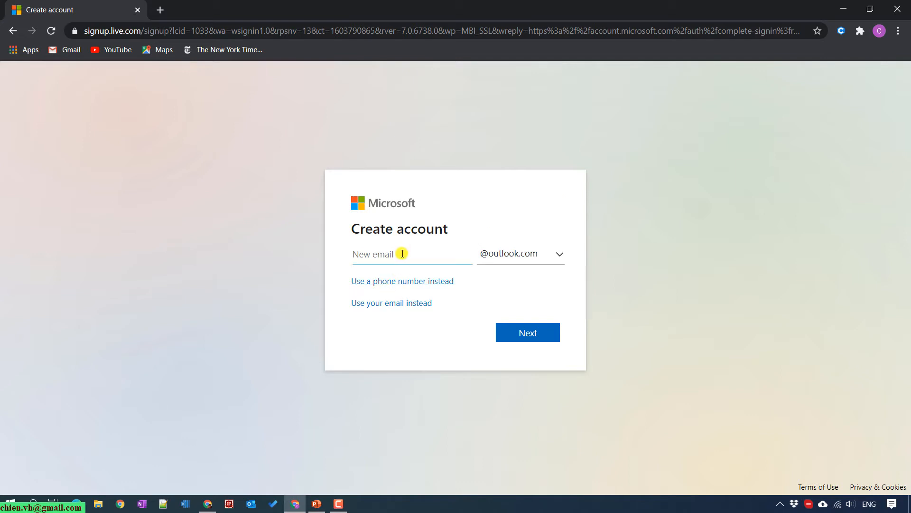
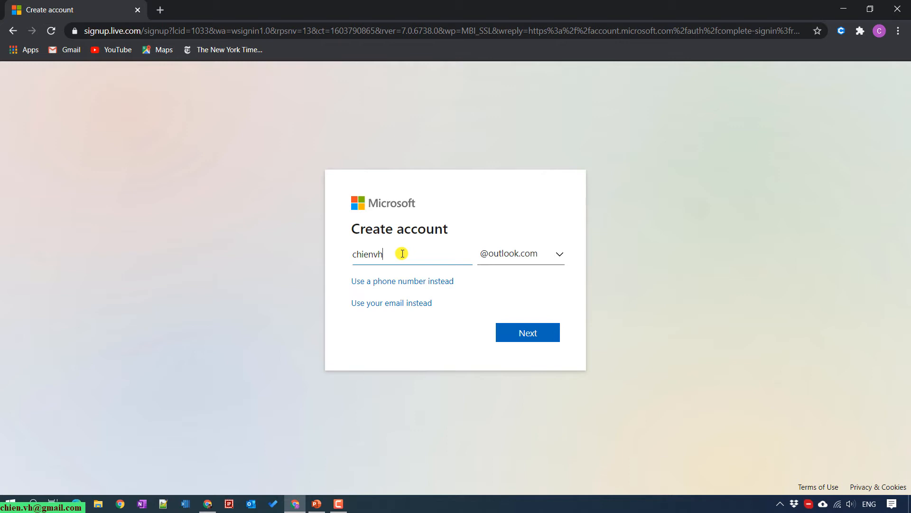
mouse_move(533, 332)
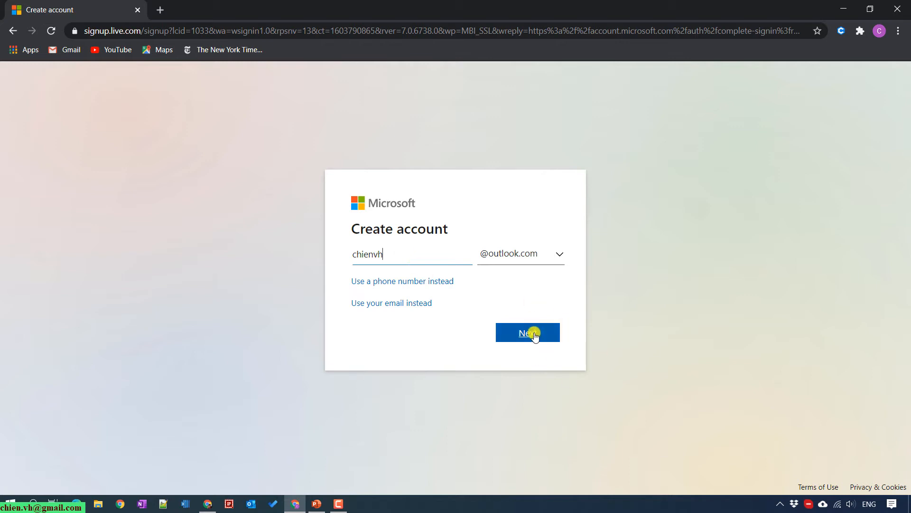
click(527, 333)
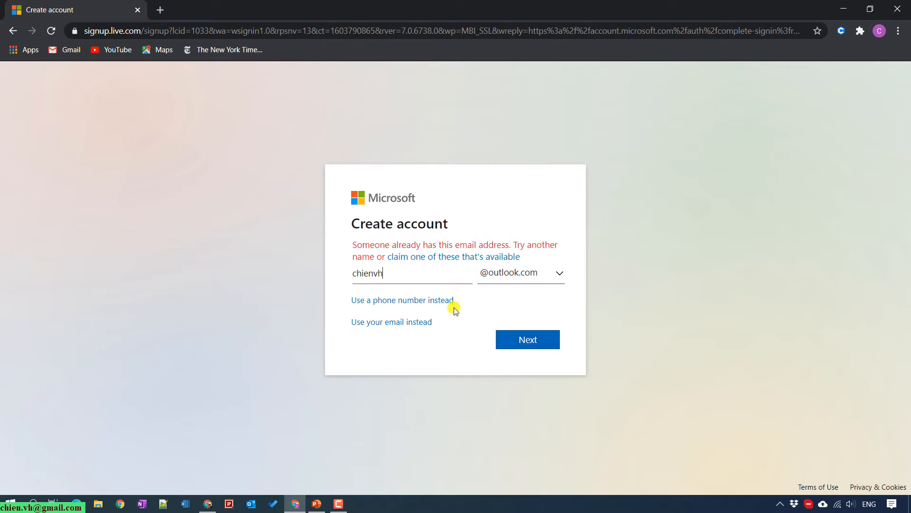
mouse_move(339, 253)
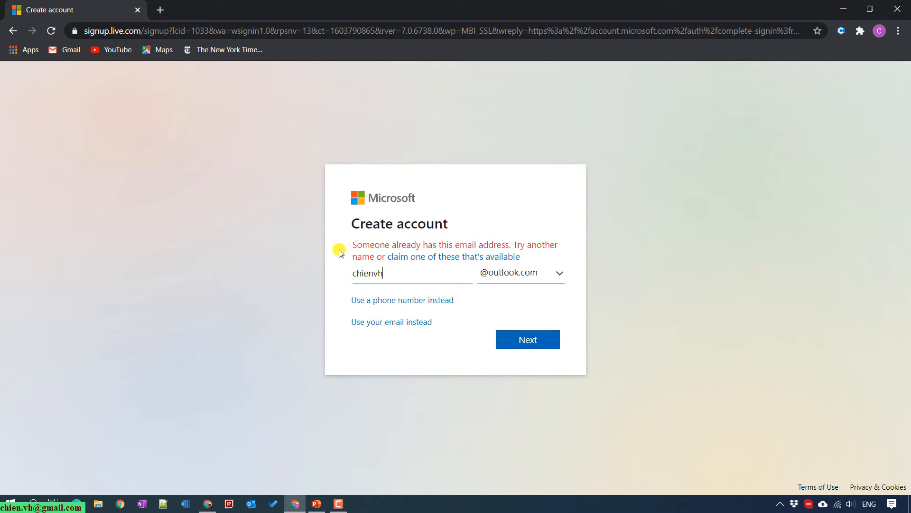
mouse_move(414, 273)
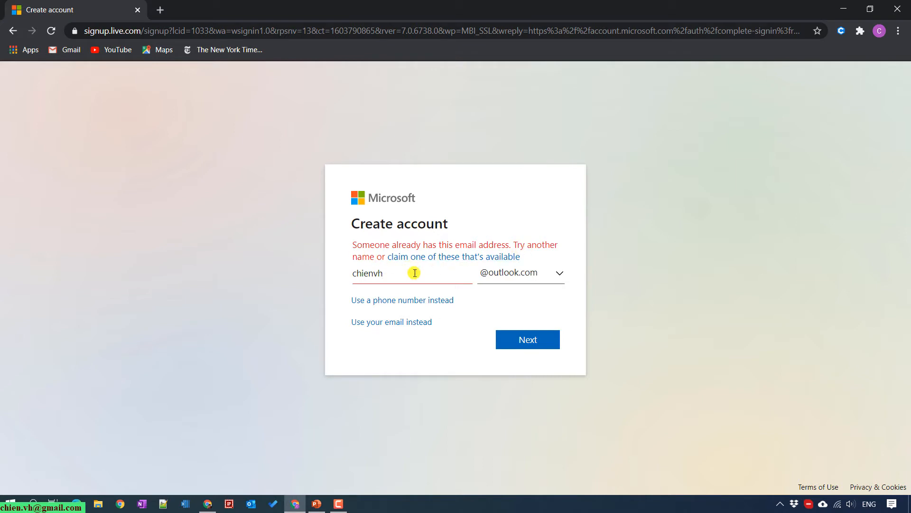
mouse_move(479, 372)
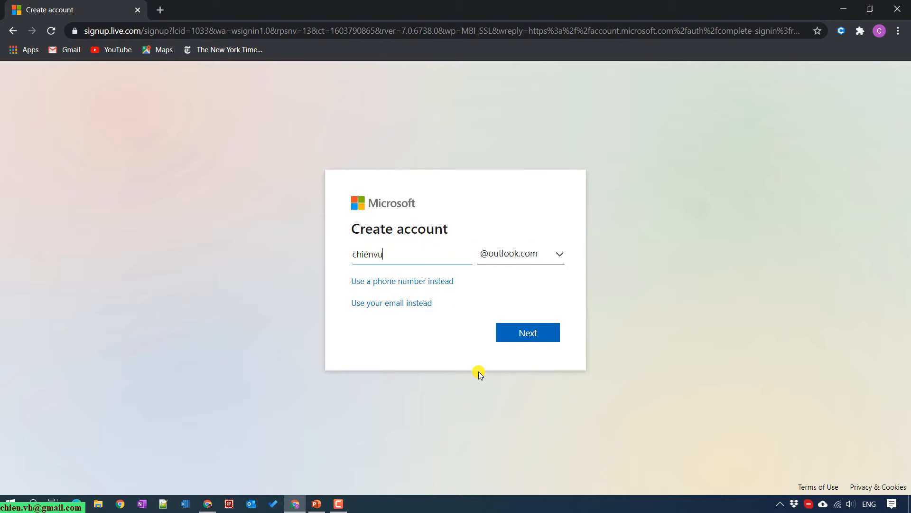
click(526, 332)
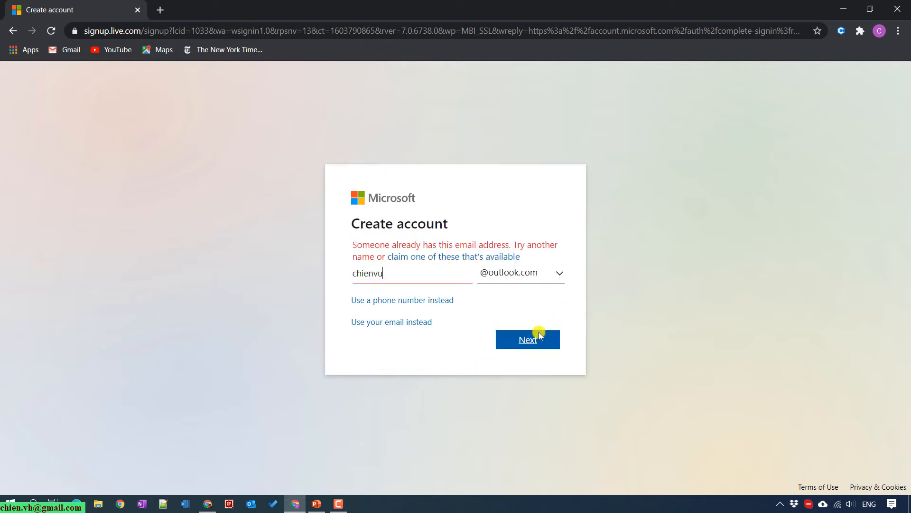
mouse_move(407, 269)
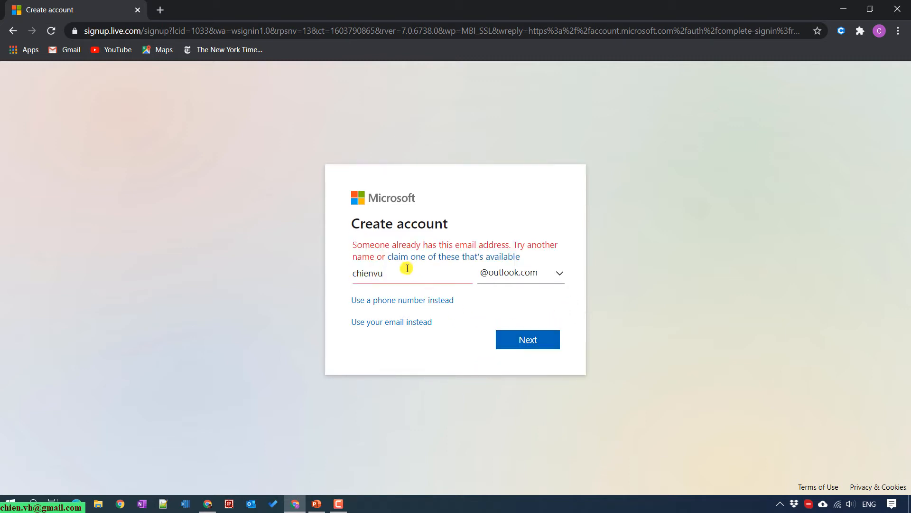
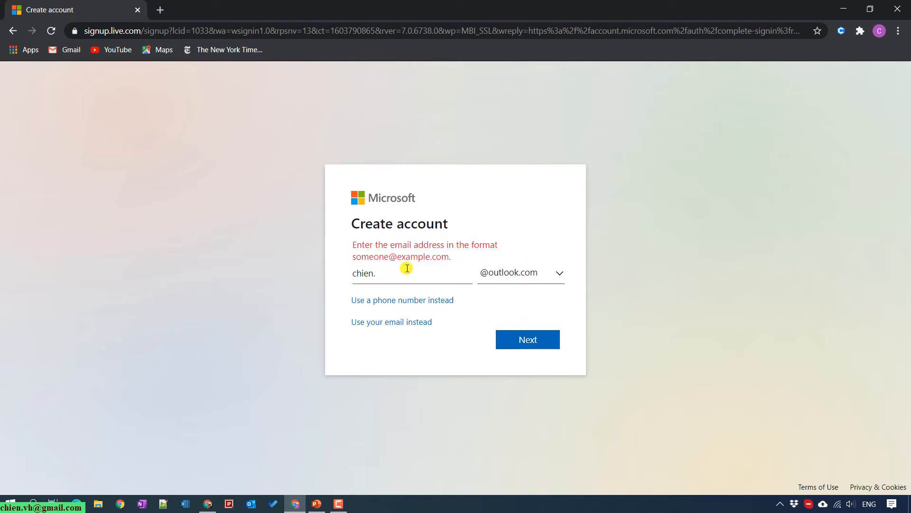
click(527, 340)
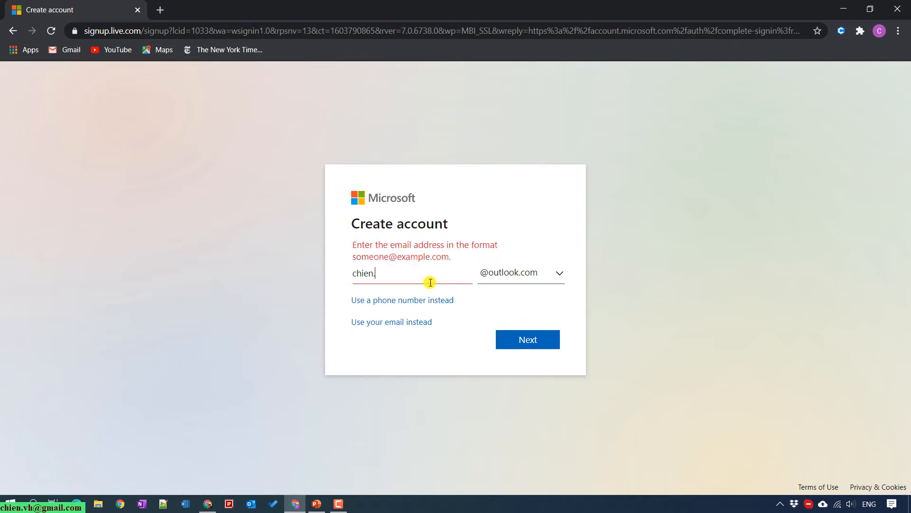
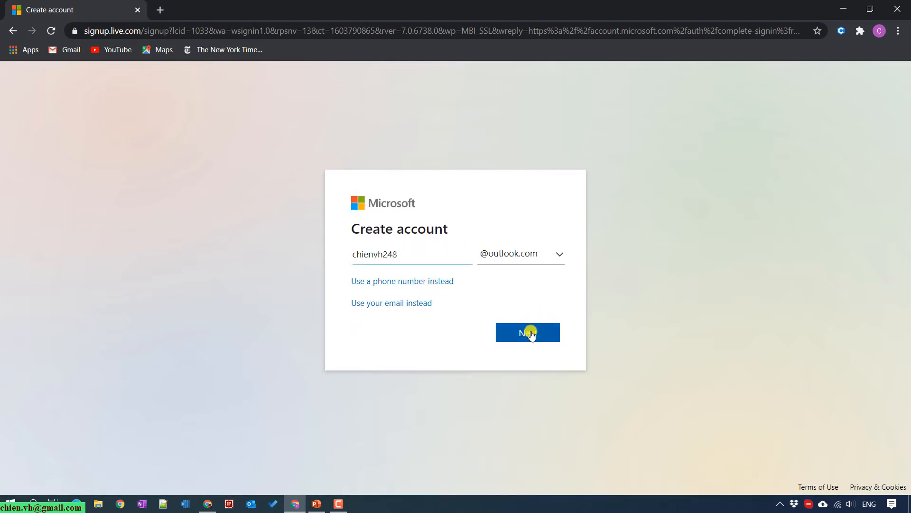
click(526, 332)
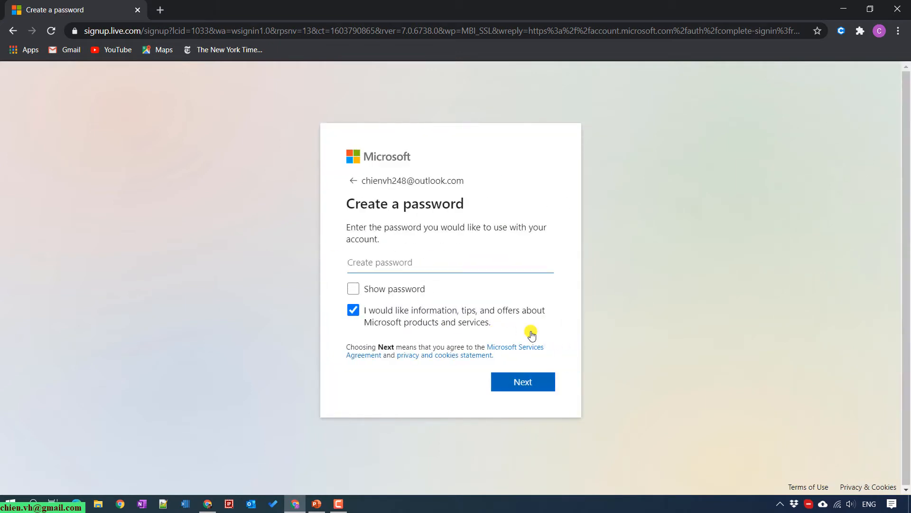
click(447, 262)
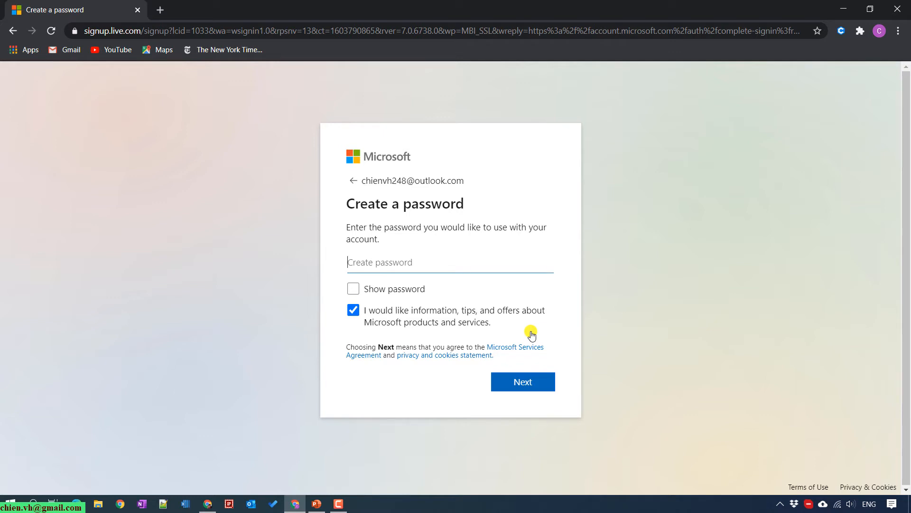
mouse_move(516, 323)
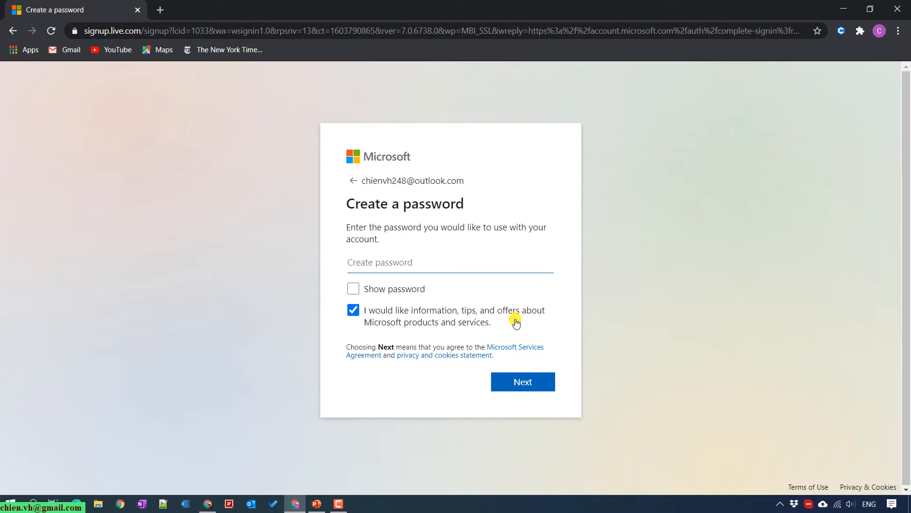
click(352, 288)
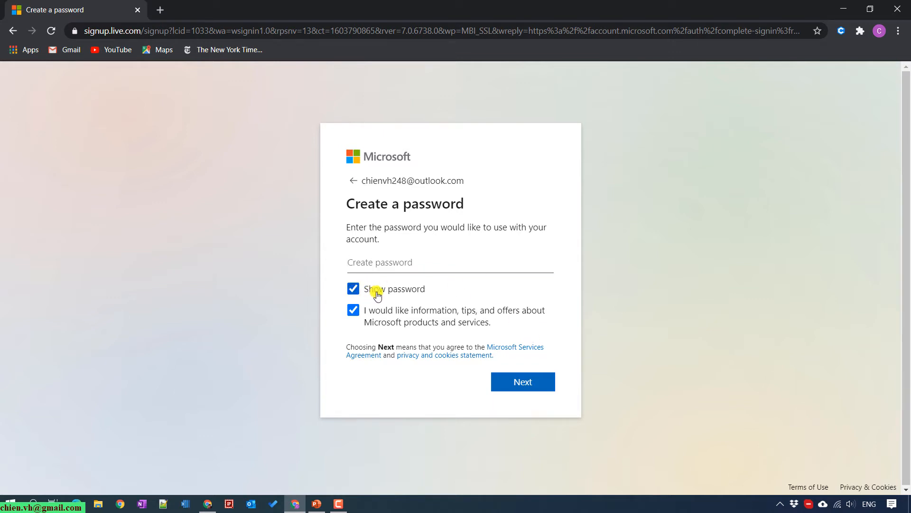
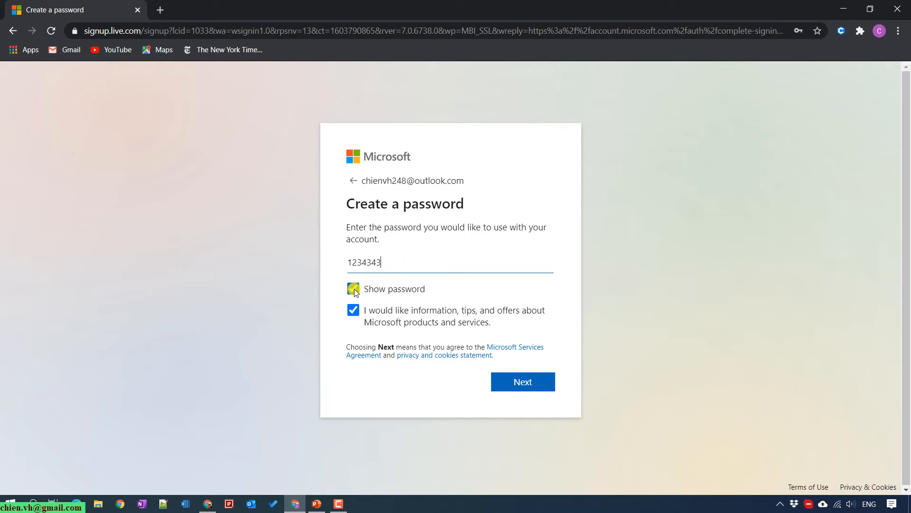
click(353, 289)
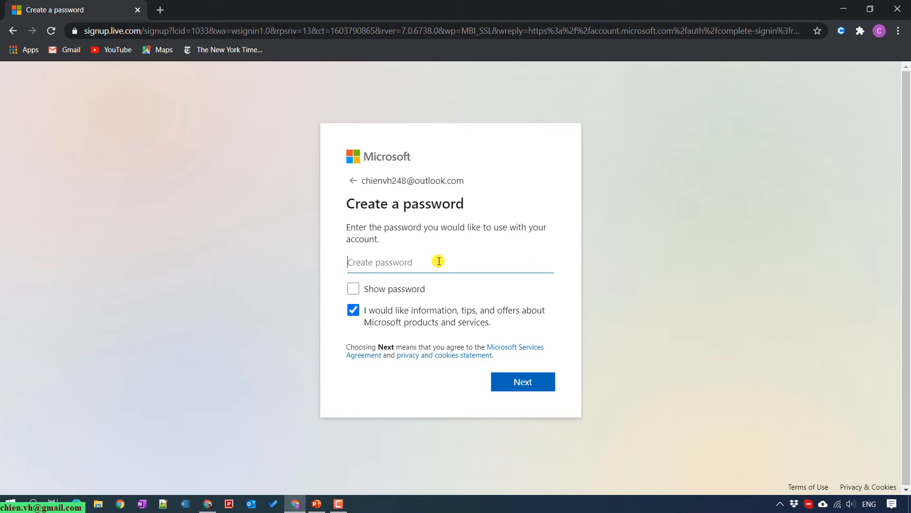
mouse_move(440, 289)
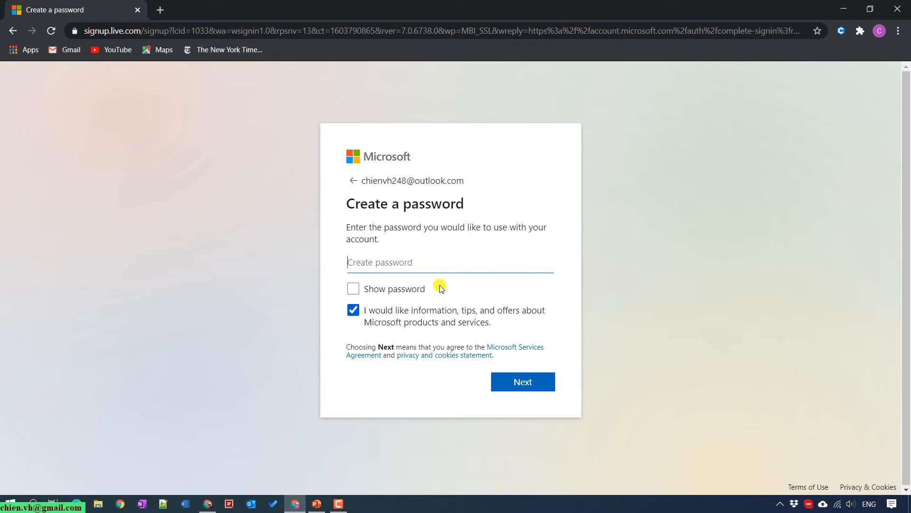
mouse_move(453, 245)
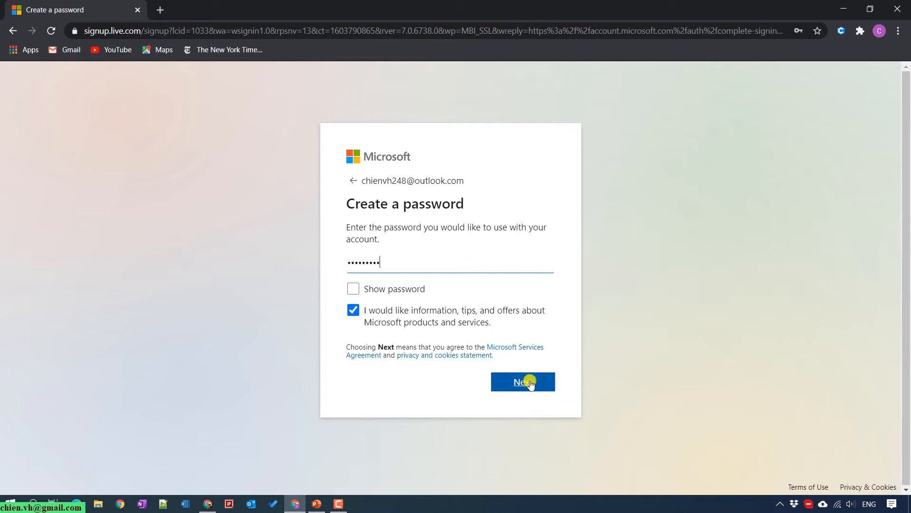
Step: Submit the password, dismiss Chrome's save prompt, and solve the image-rotation robot check
click(522, 382)
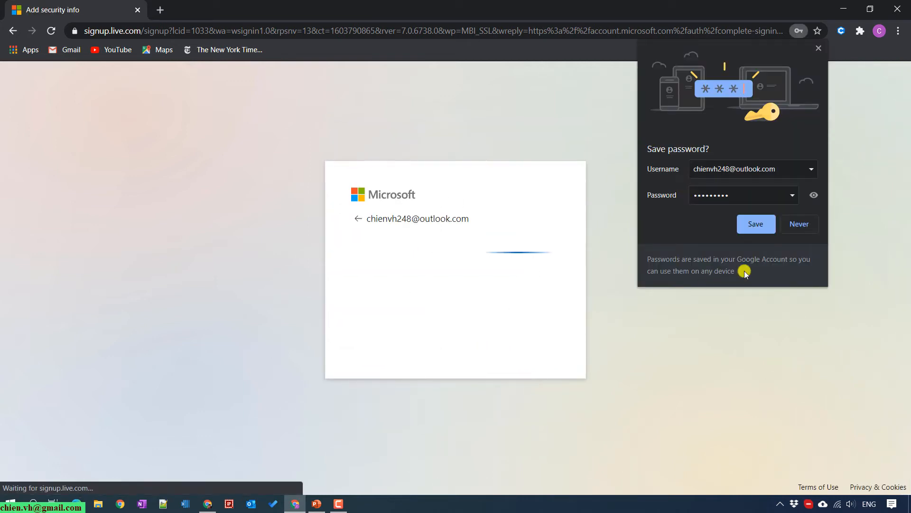
click(798, 224)
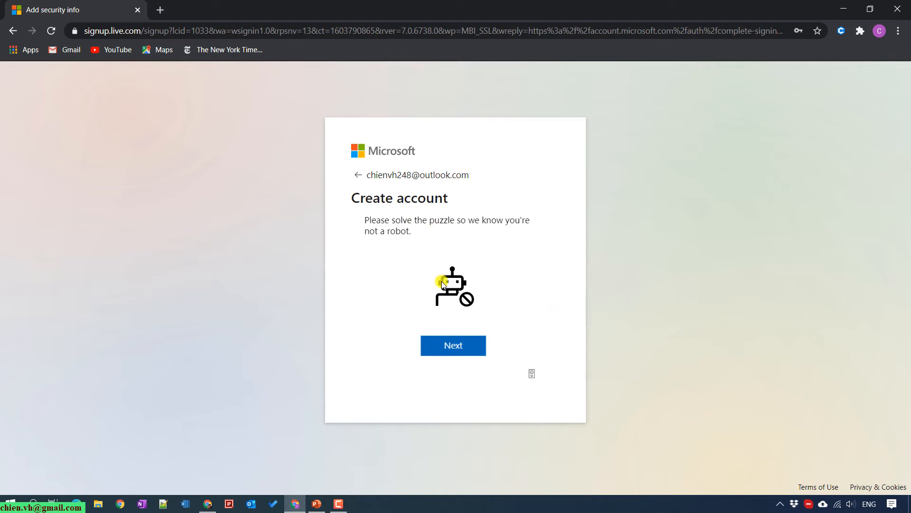
click(452, 345)
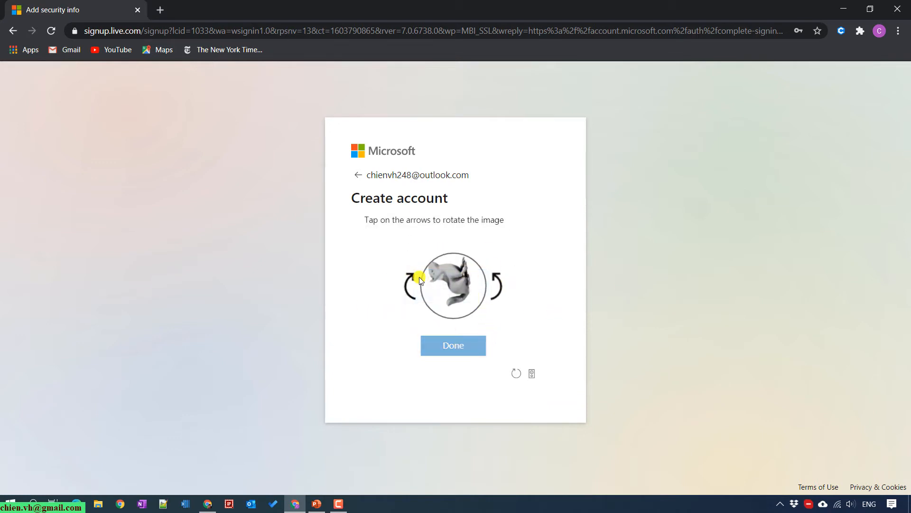
click(412, 285)
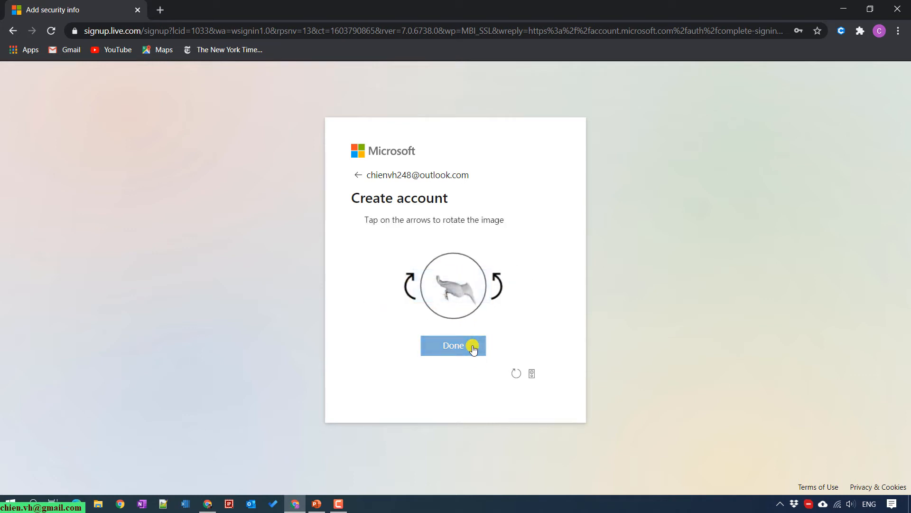
click(452, 345)
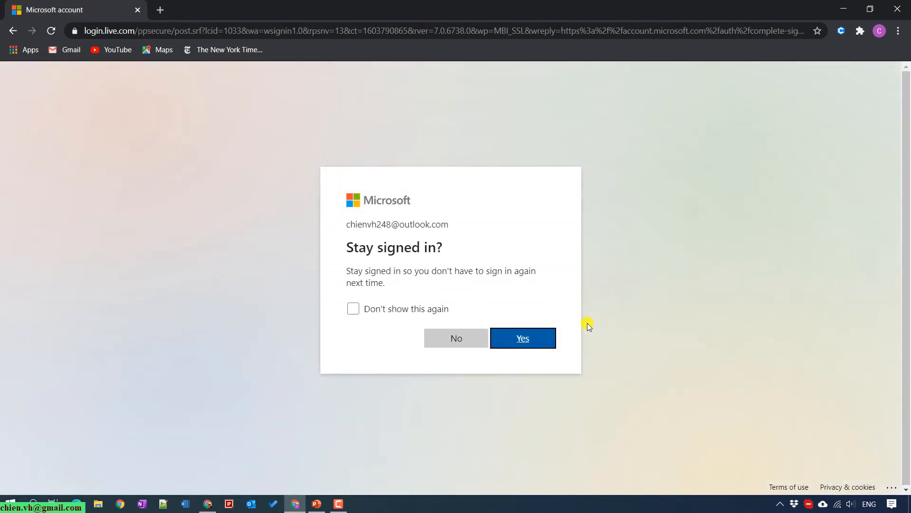
mouse_move(476, 342)
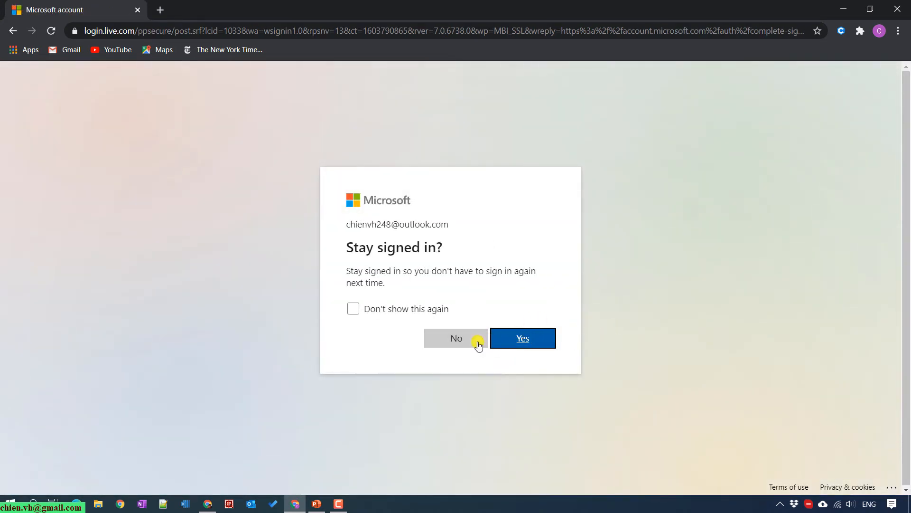
click(521, 337)
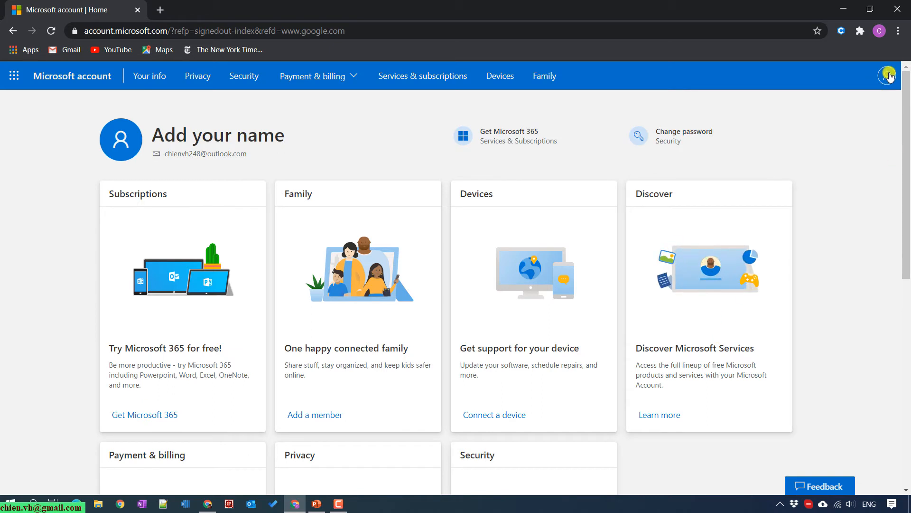
click(888, 75)
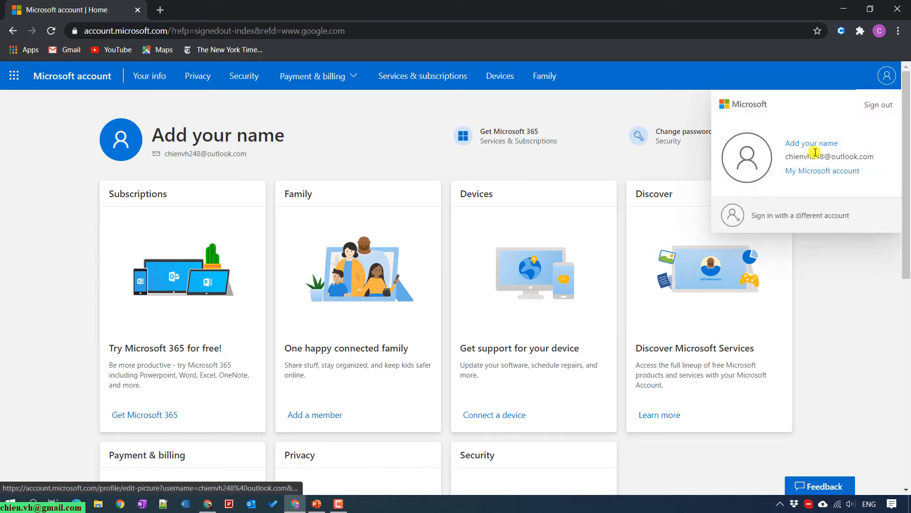
click(821, 170)
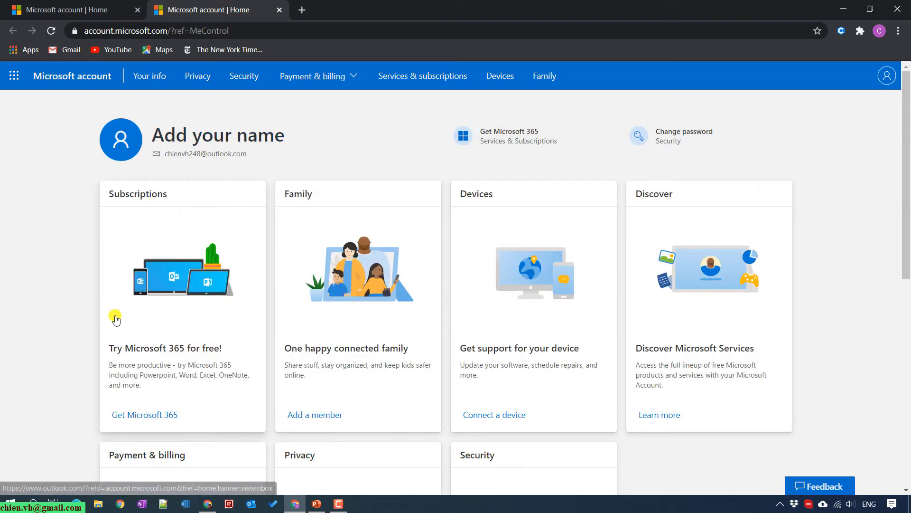
scroll(down, 3)
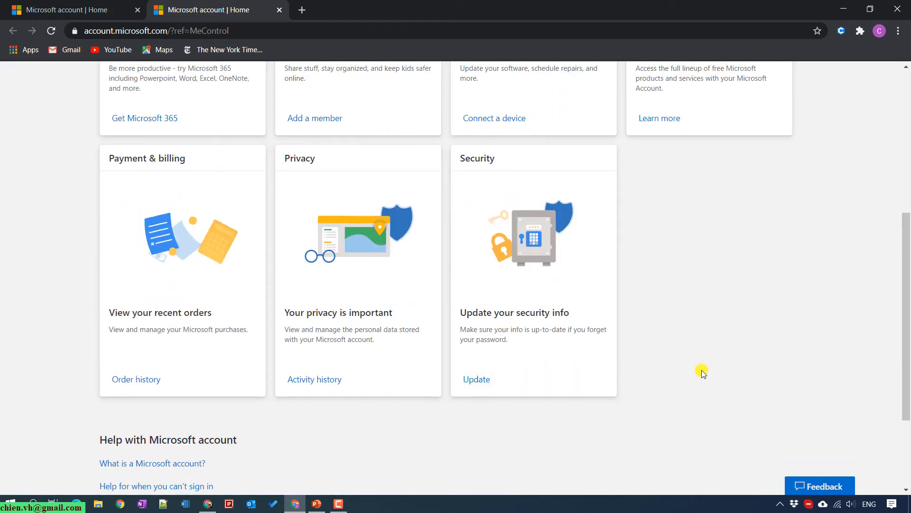
scroll(up, 3)
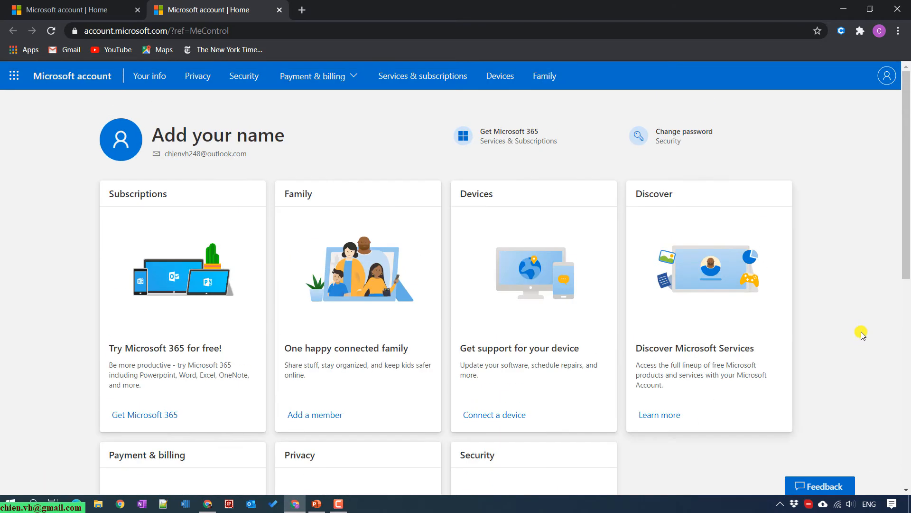
mouse_move(865, 258)
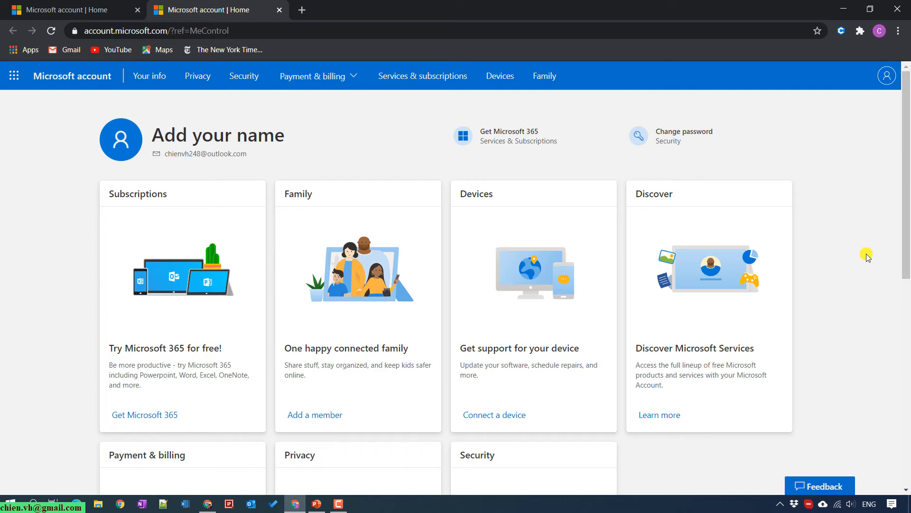
scroll(down, 3)
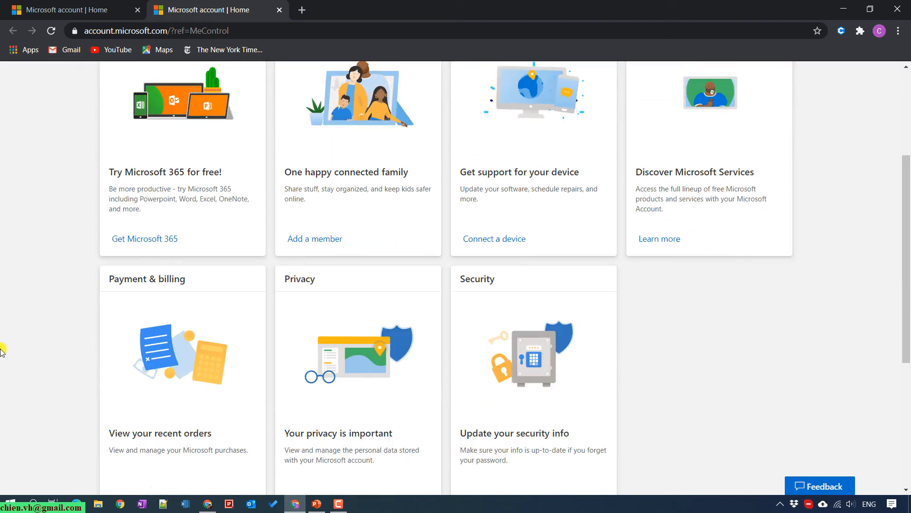
scroll(up, 3)
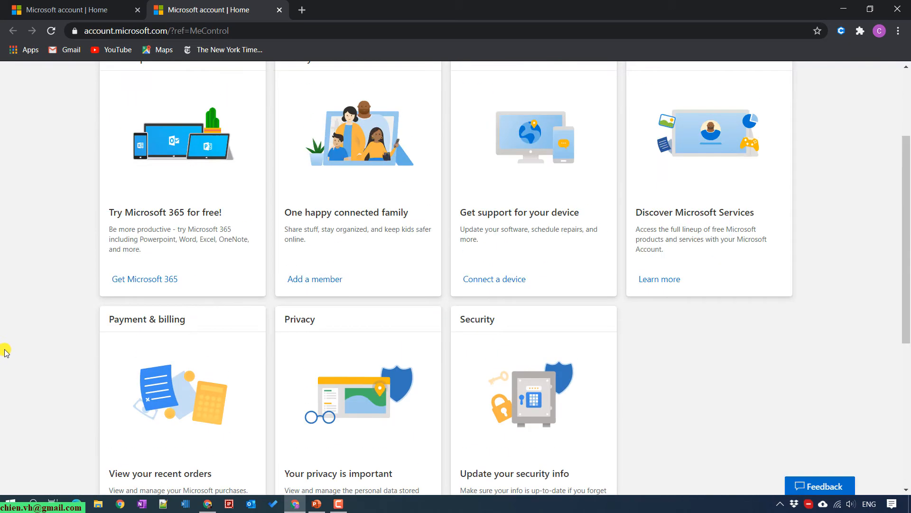
scroll(up, 3)
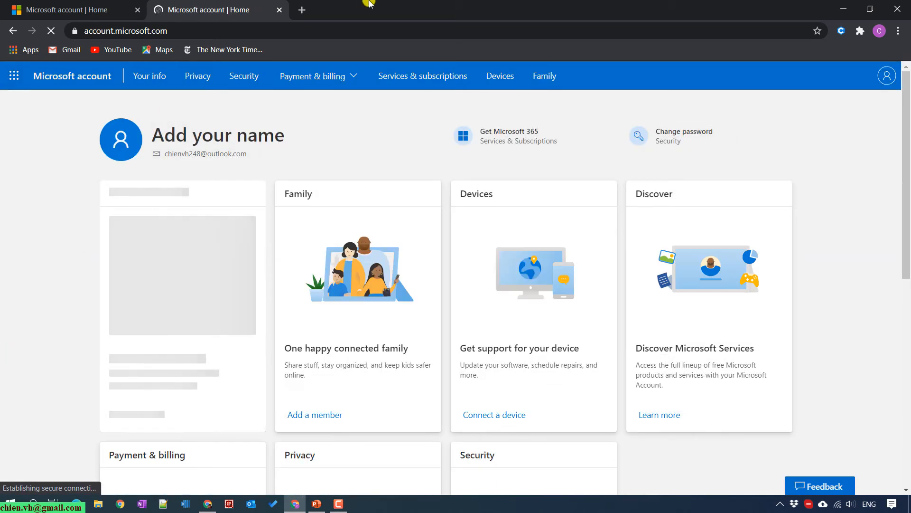
Step: Read the Outlook Team welcome email in the new inbox and close the browser promotion banner
click(302, 10)
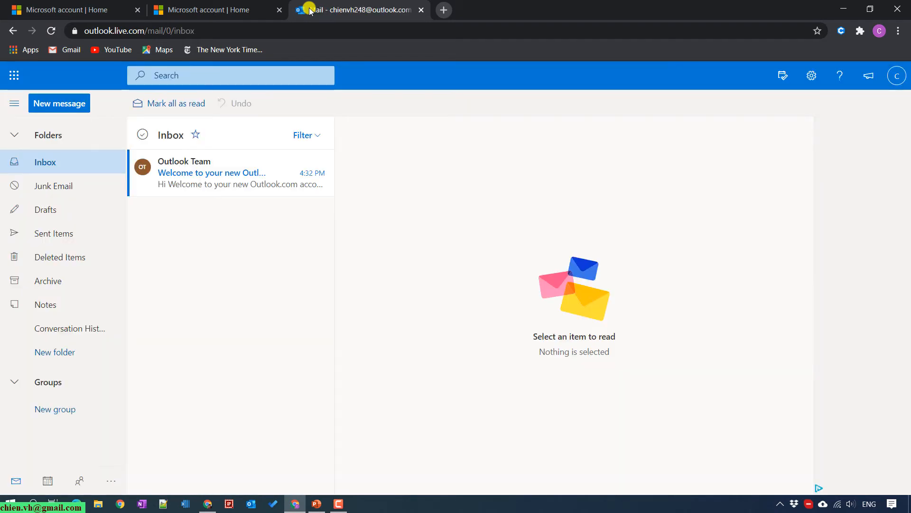
click(196, 134)
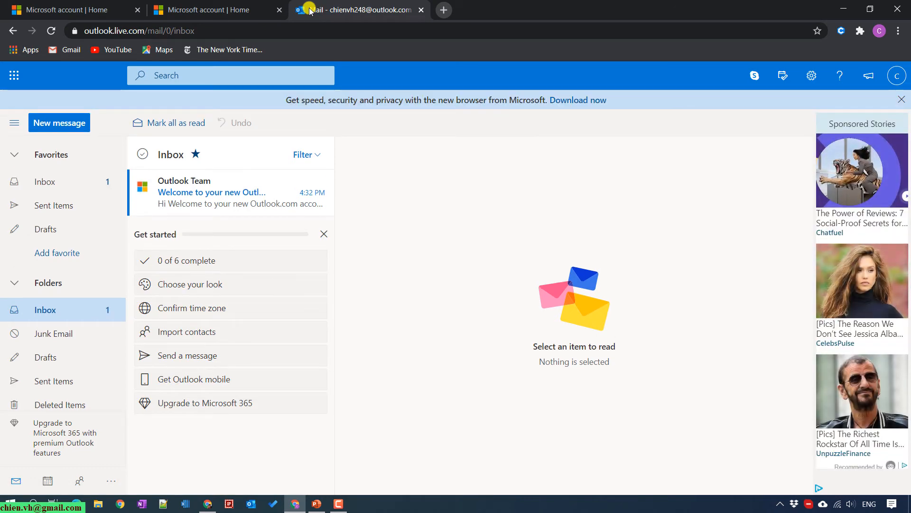
mouse_move(198, 192)
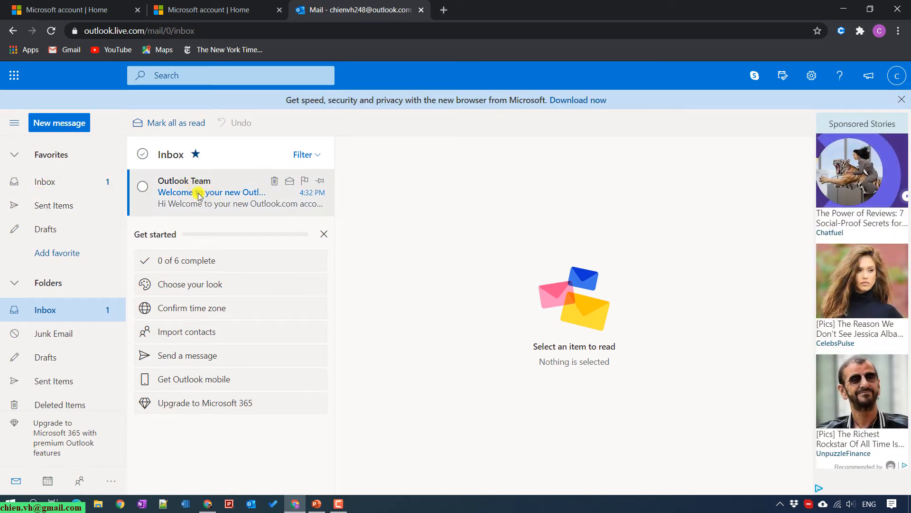
click(212, 192)
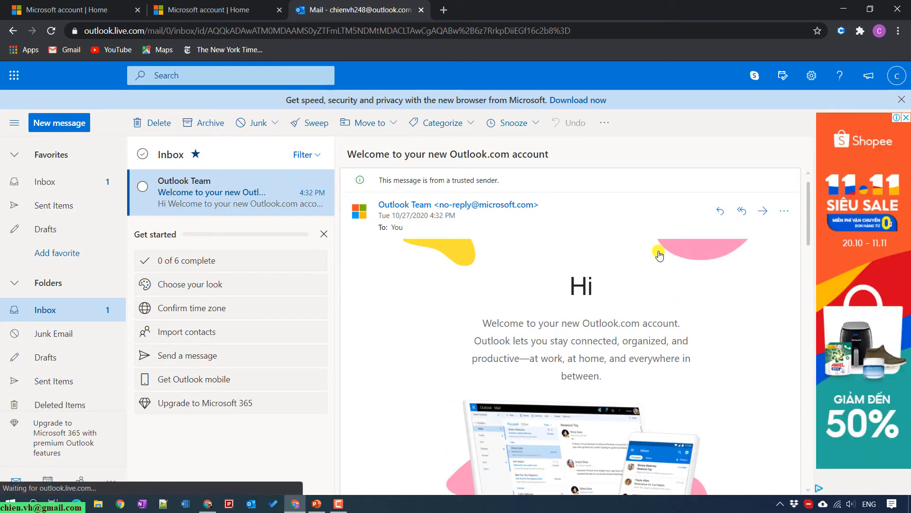
mouse_move(704, 270)
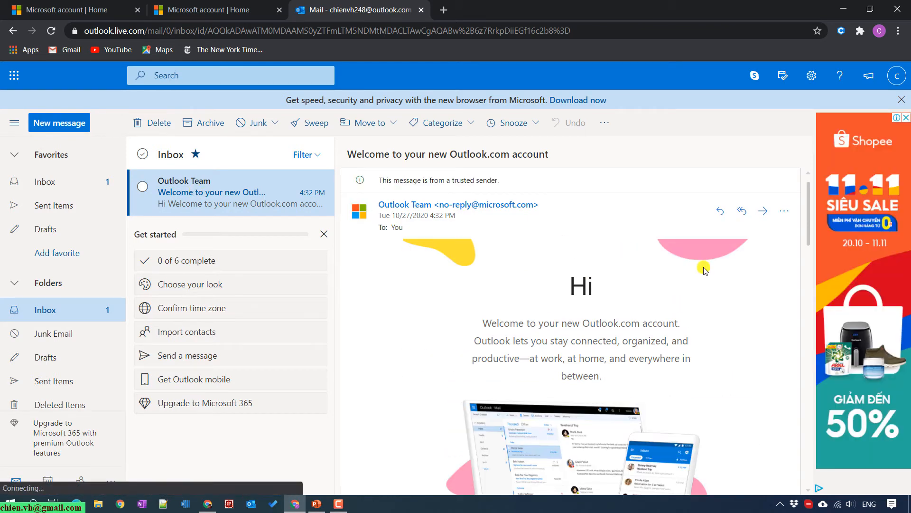
scroll(down, 3)
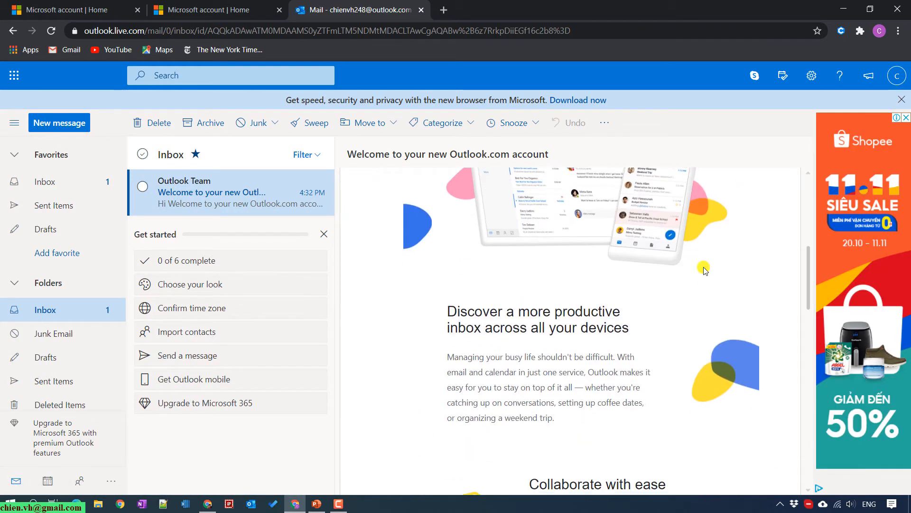
scroll(down, 3)
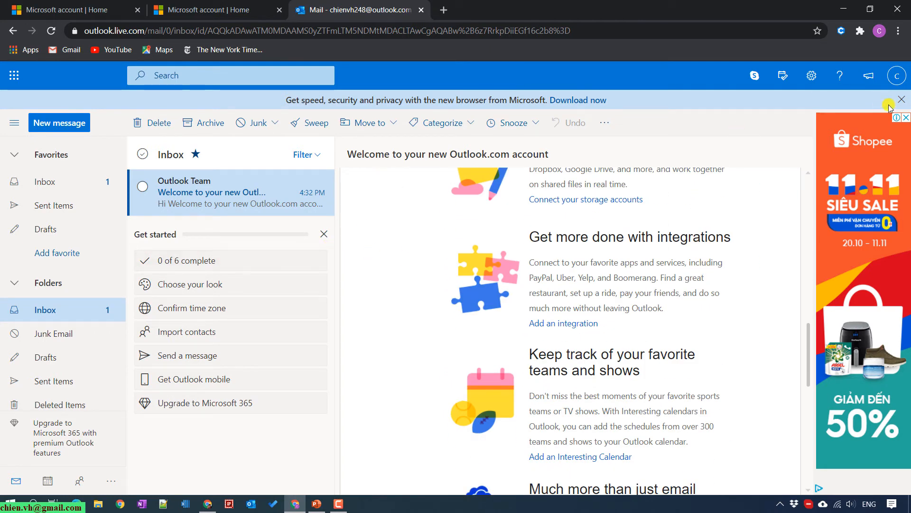
click(901, 99)
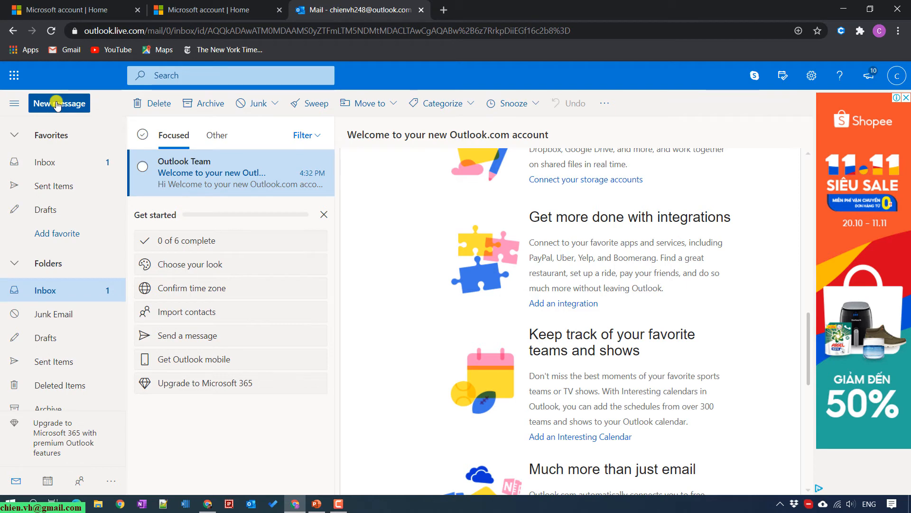
click(59, 102)
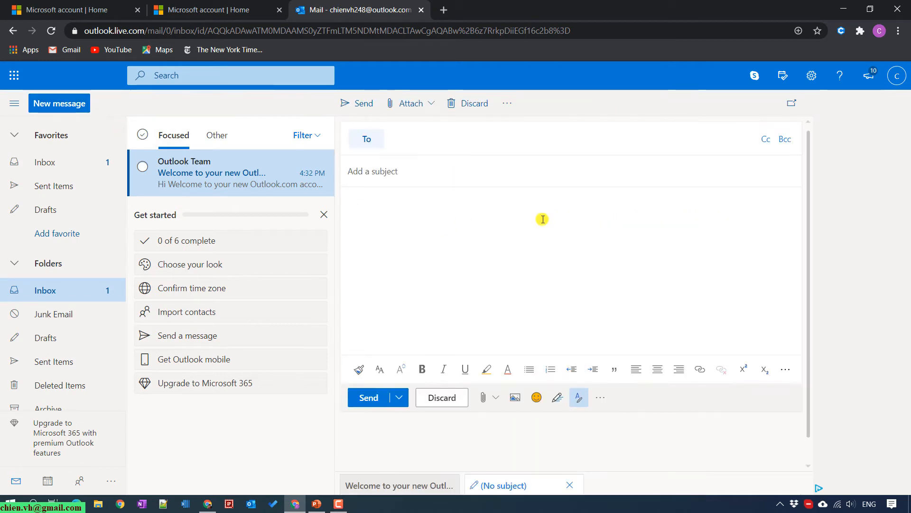
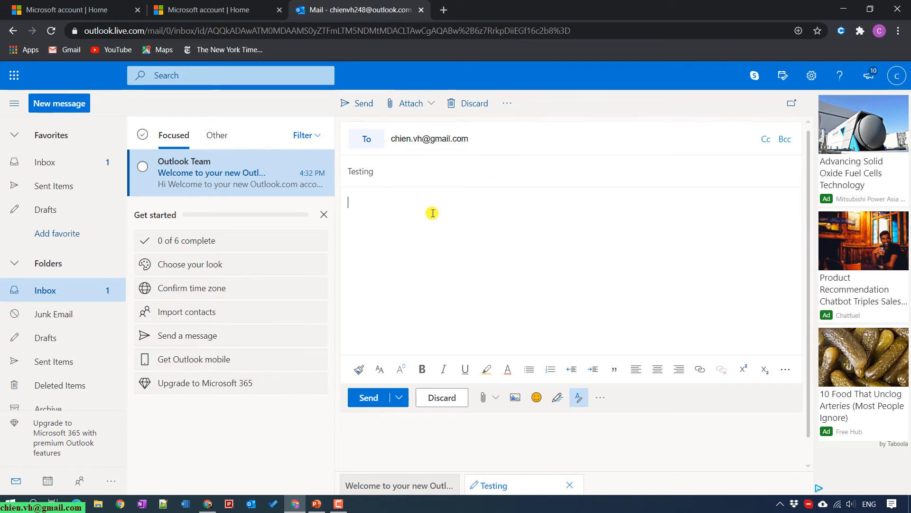
text(Hello guy.)
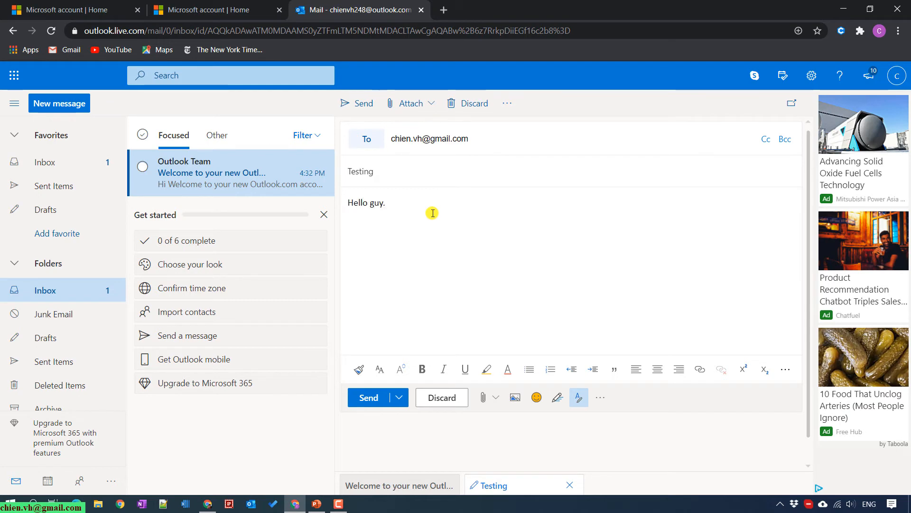
text(!)
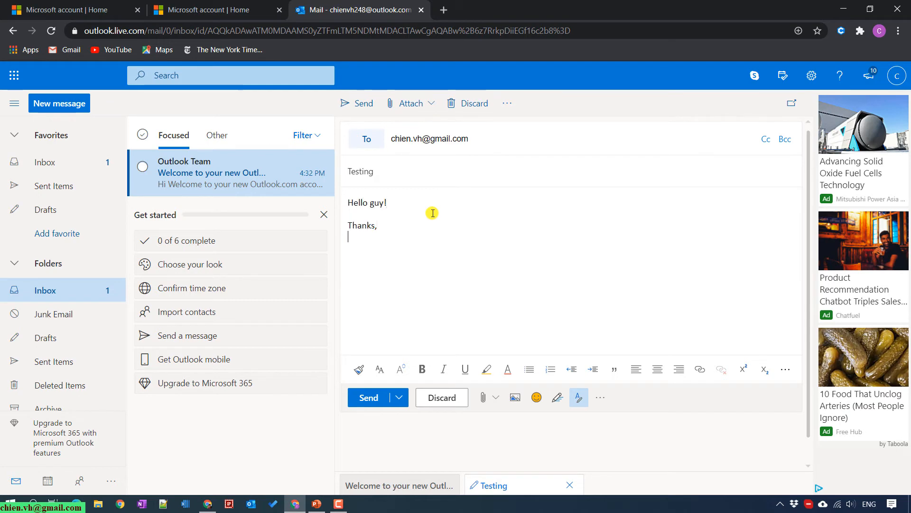
text(Chien)
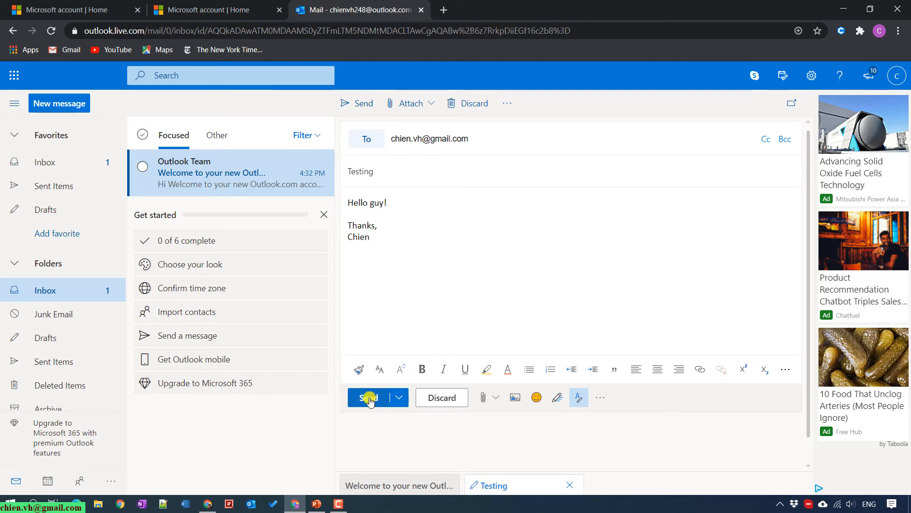
click(368, 396)
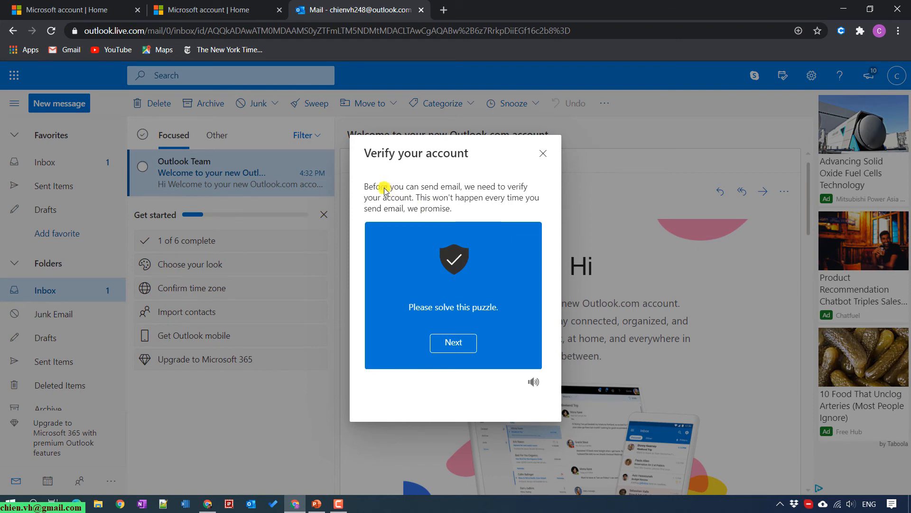
mouse_move(458, 206)
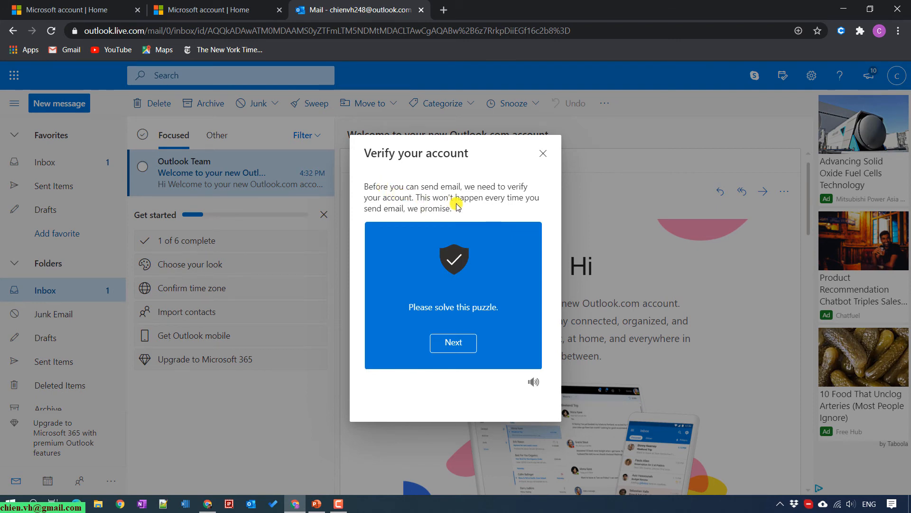
mouse_move(465, 207)
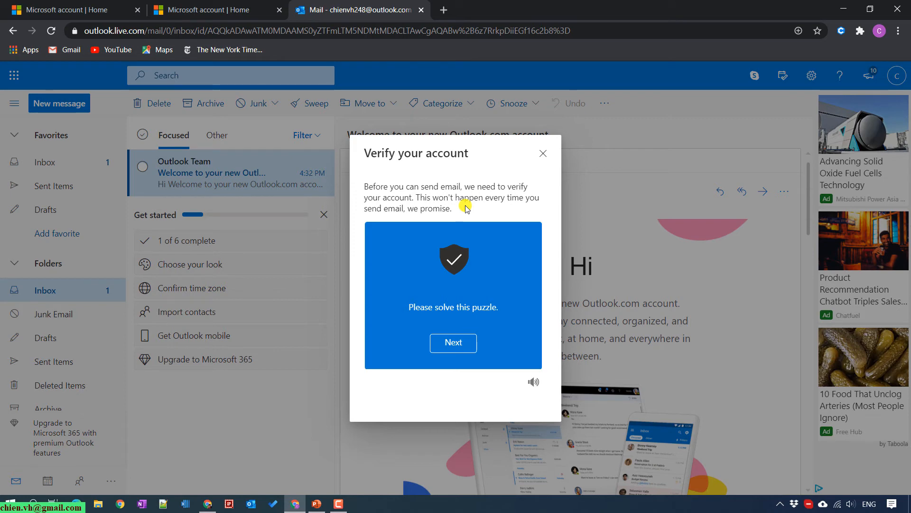
mouse_move(453, 354)
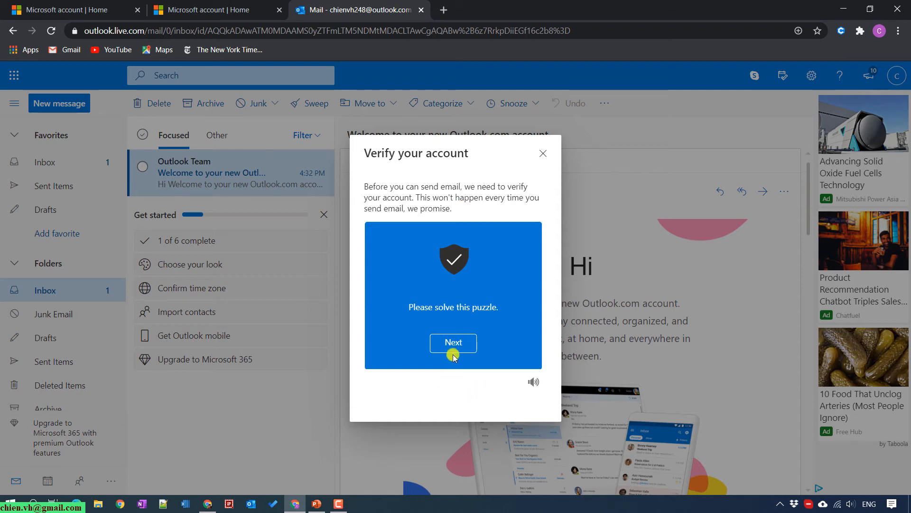
Step: Start the Verify your account puzzle, which times out with a too-slow message
click(453, 342)
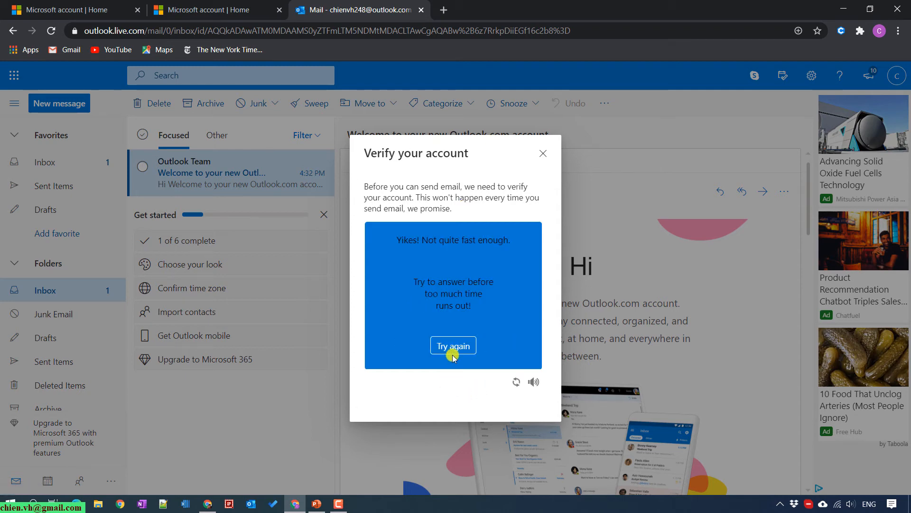
mouse_move(494, 246)
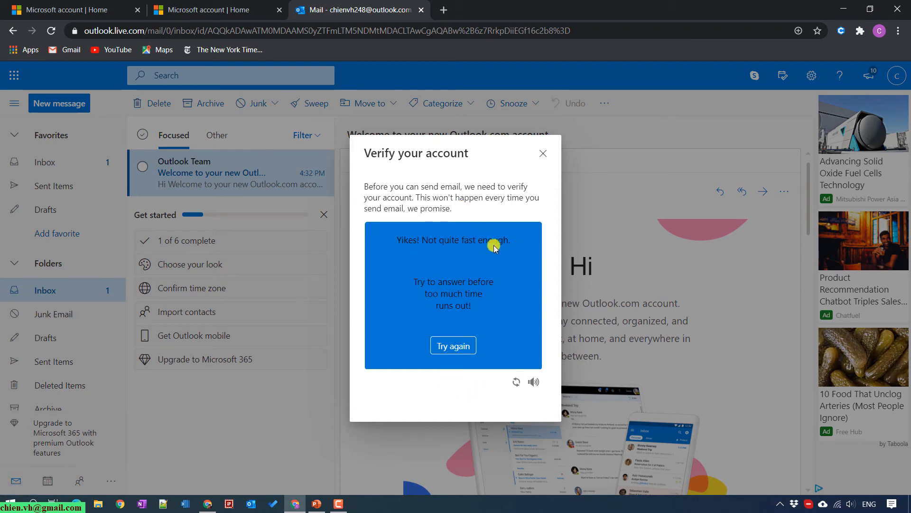
Step: Retry the timed-out check and pick the matching-dice tile in every round until 10 of 10
click(453, 345)
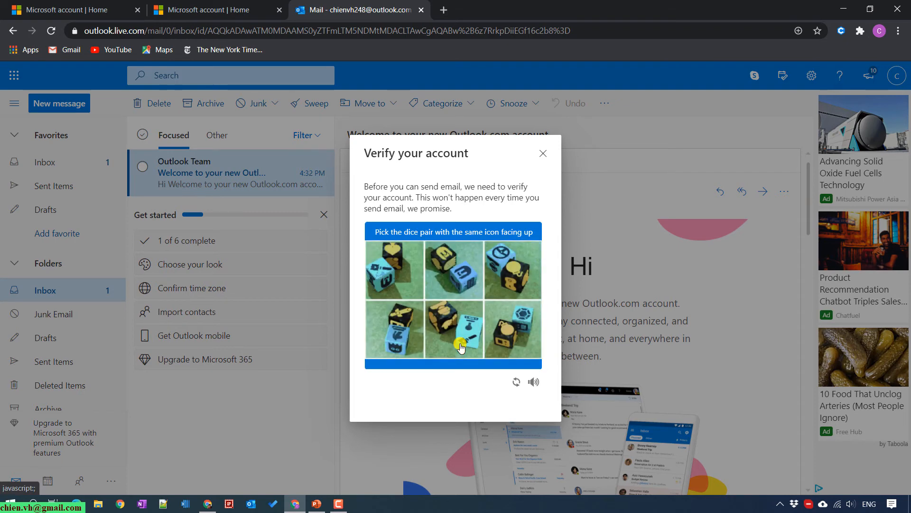
click(461, 332)
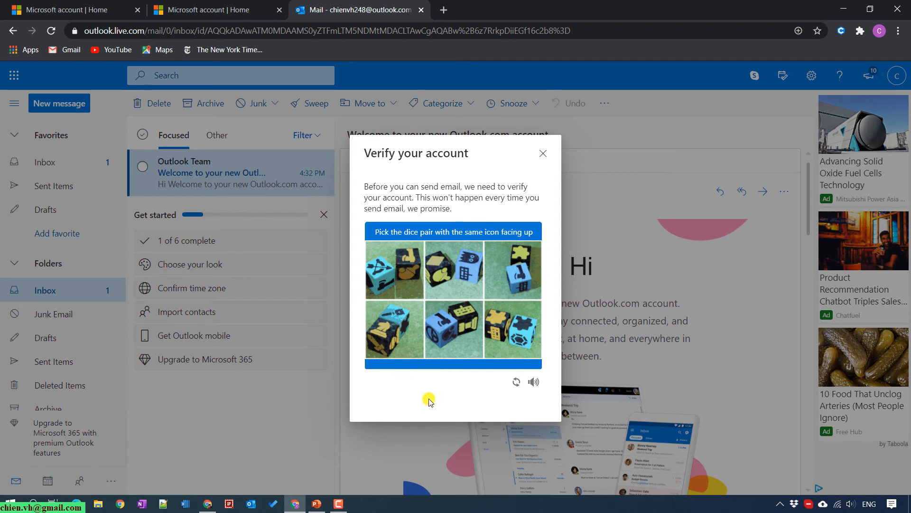
click(516, 381)
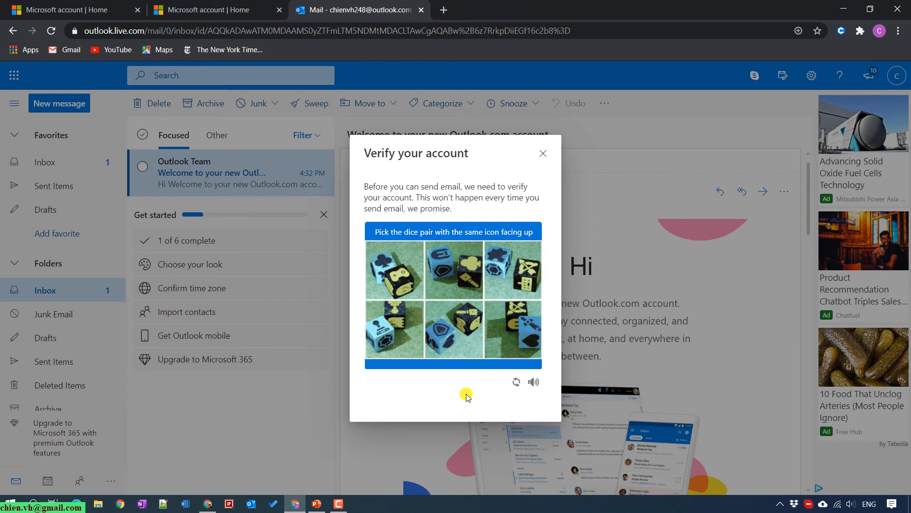
mouse_move(469, 395)
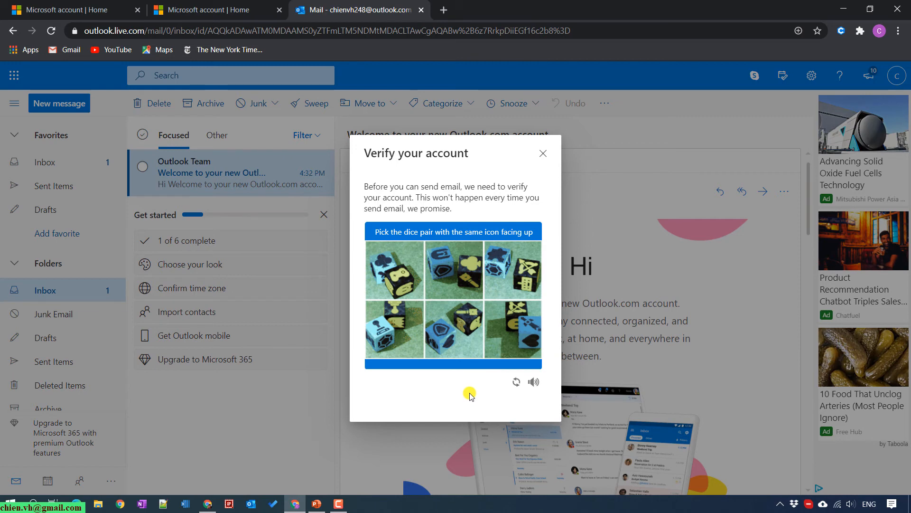
click(394, 329)
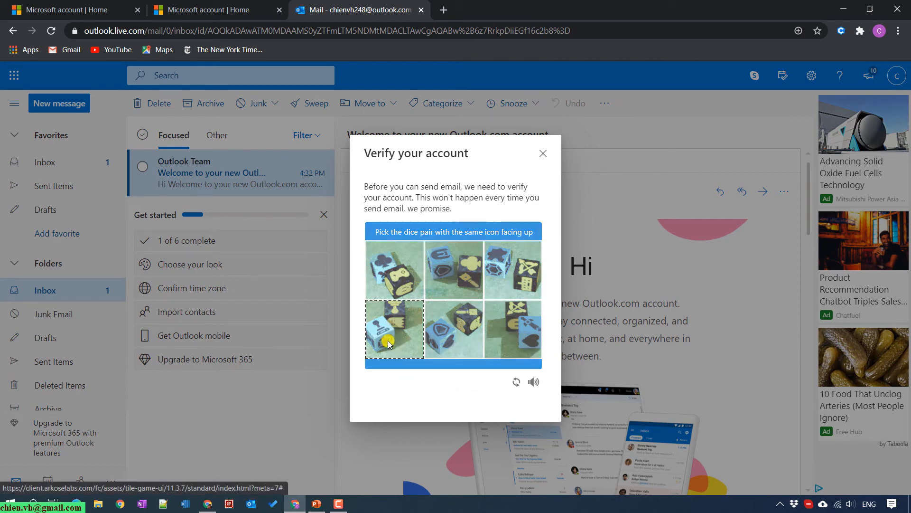
click(515, 382)
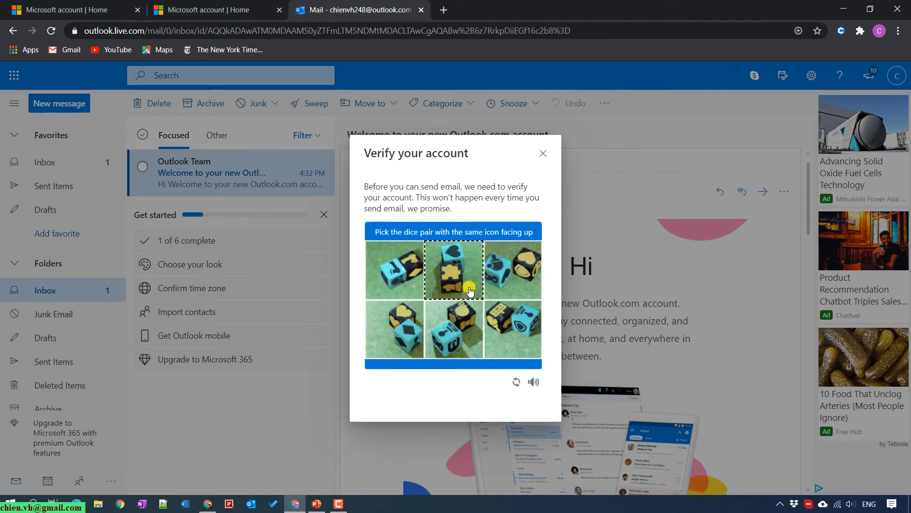
click(513, 330)
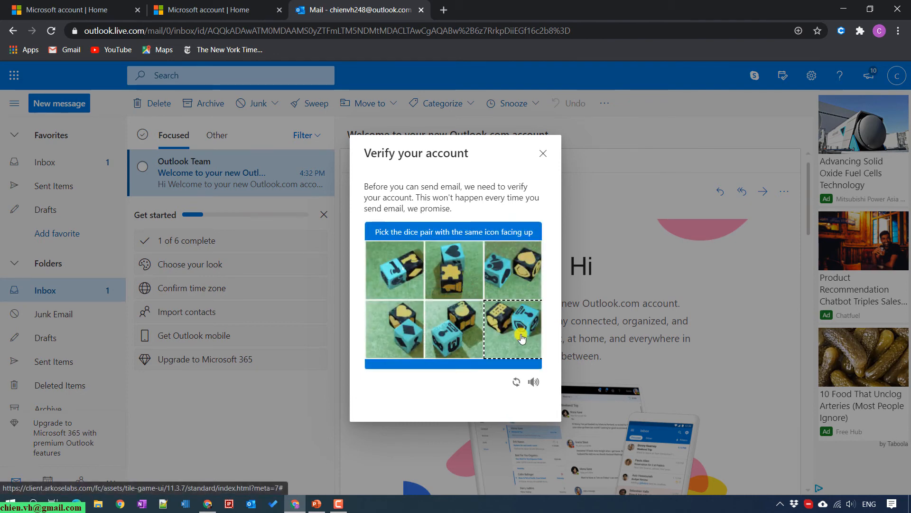
click(393, 269)
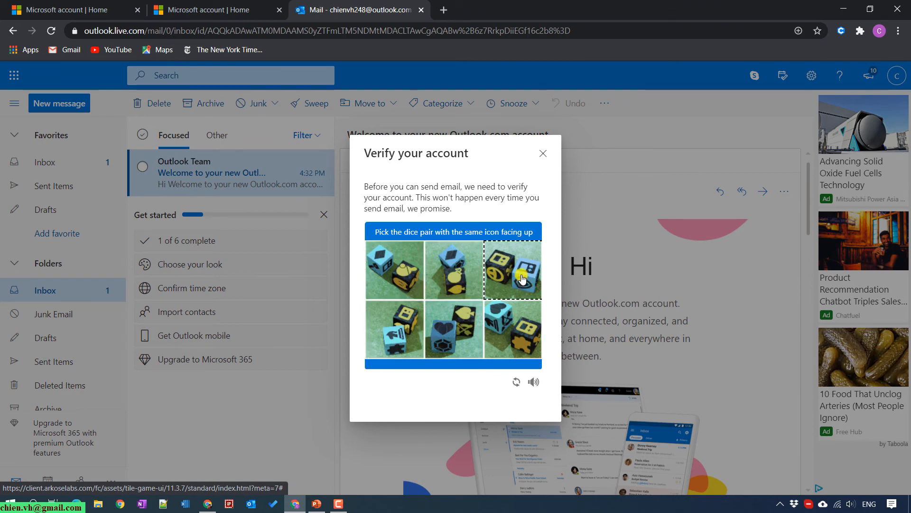
click(516, 381)
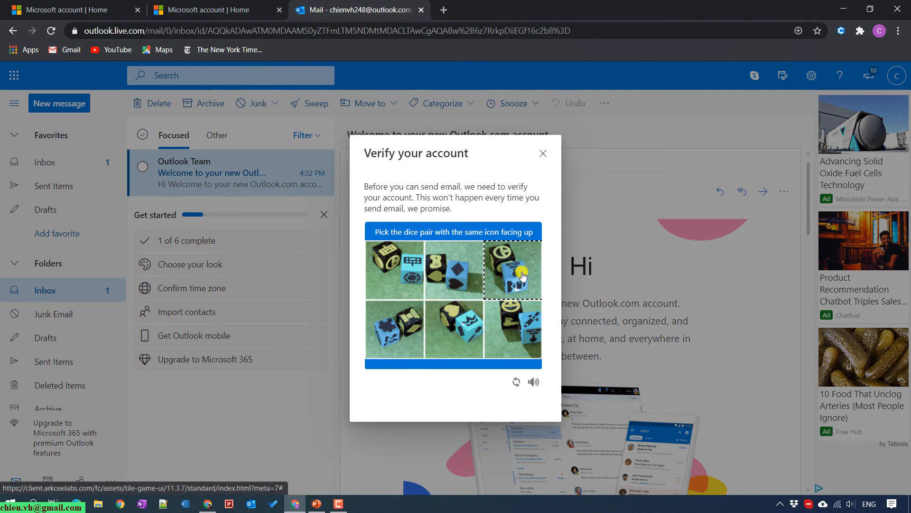
click(394, 269)
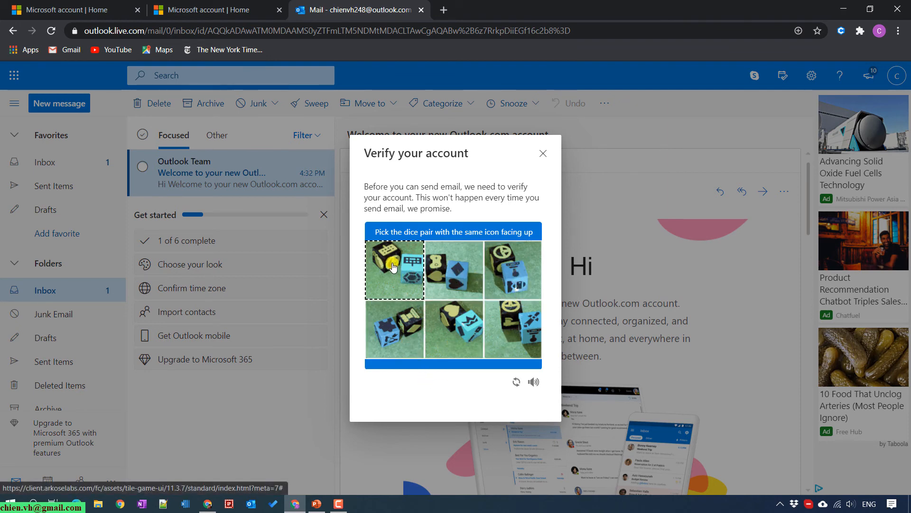
click(516, 382)
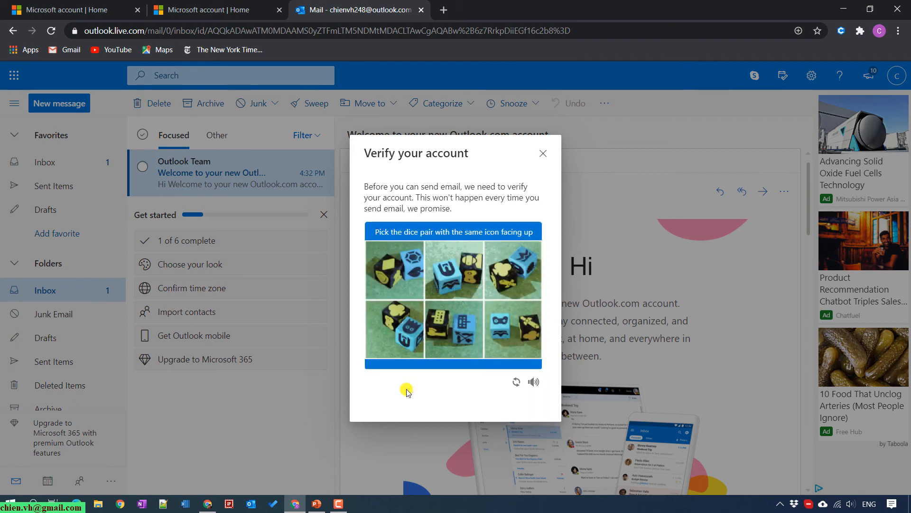
click(515, 381)
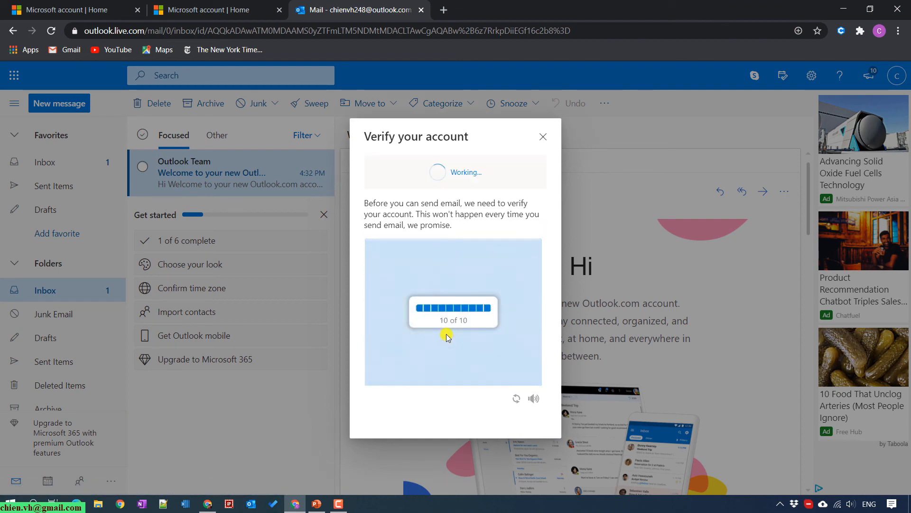
Step: Complete the Outlook.com account verification and close the Verify your account check
click(541, 137)
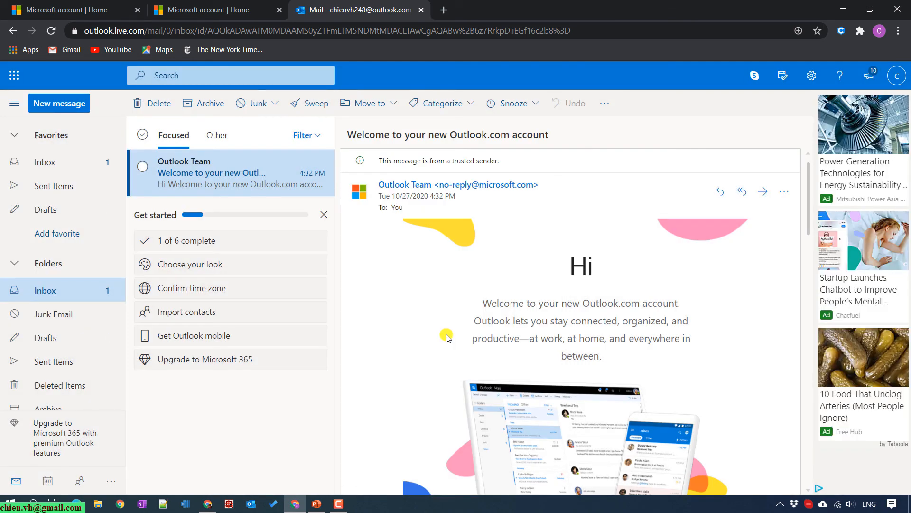
mouse_move(615, 179)
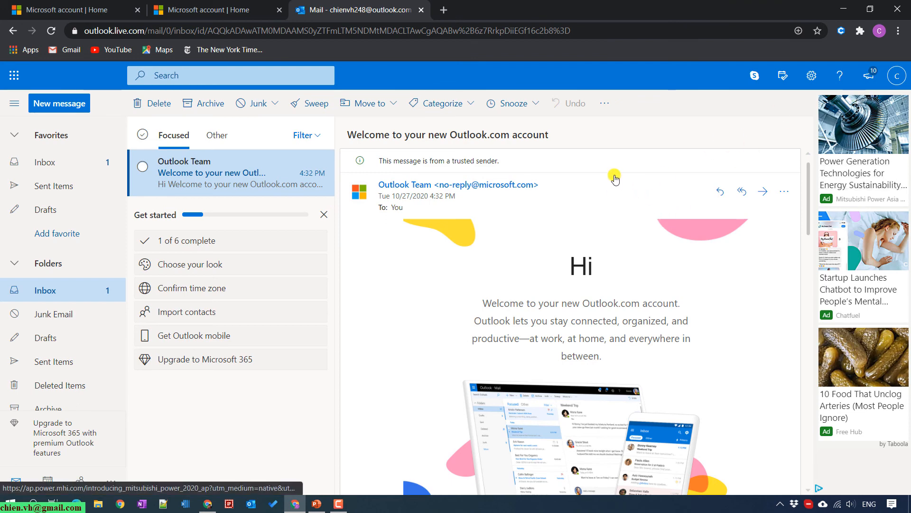
click(879, 31)
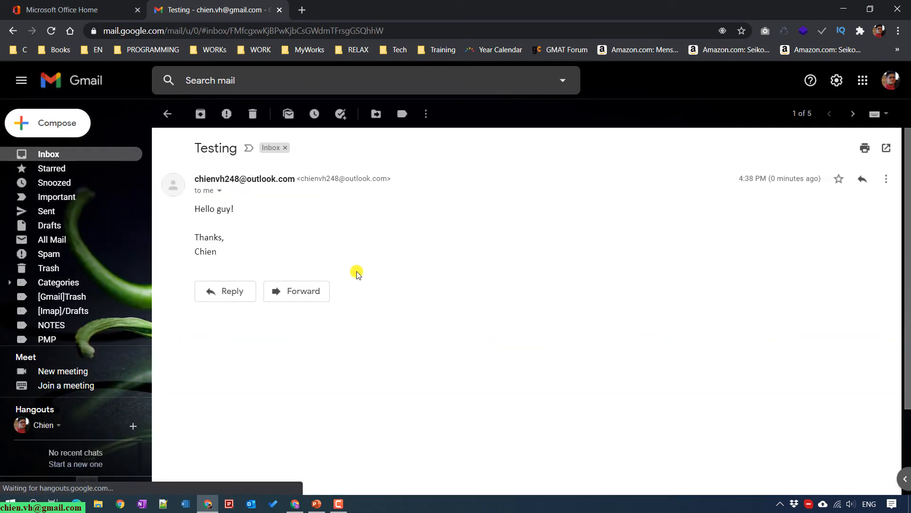
mouse_move(275, 225)
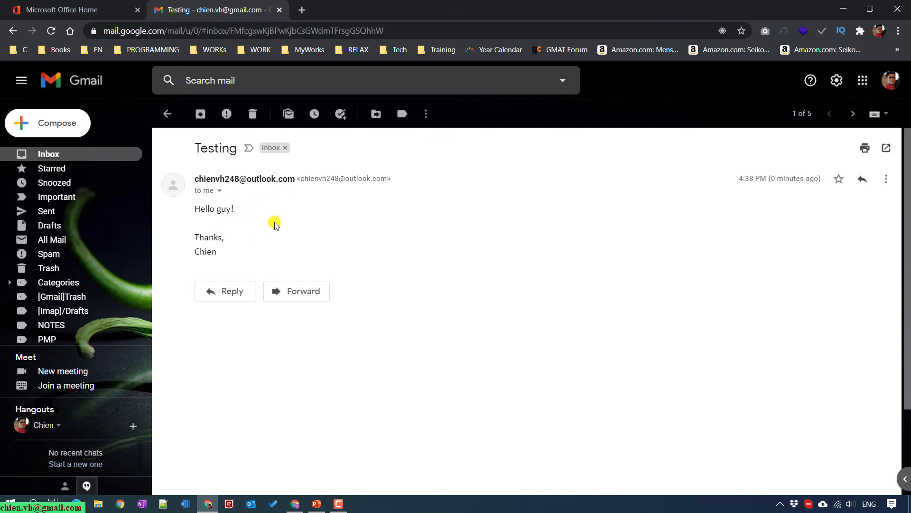
mouse_move(195, 210)
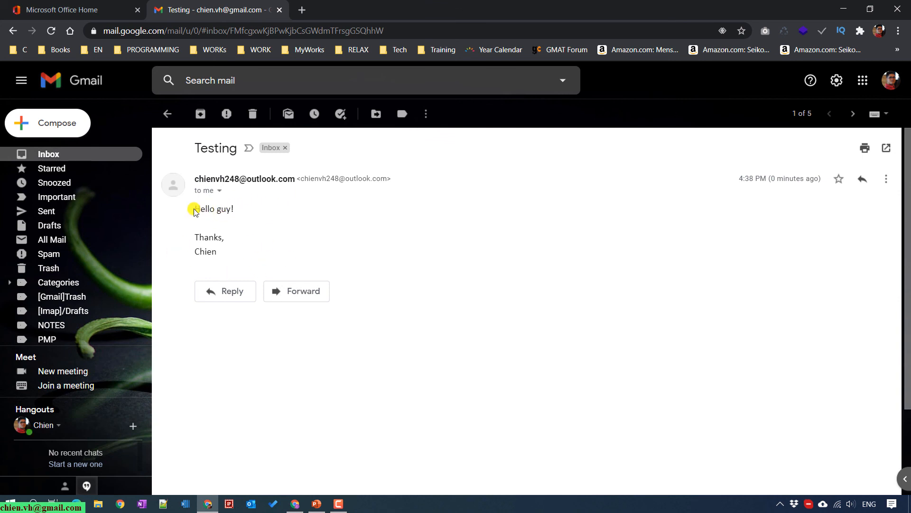
mouse_move(232, 188)
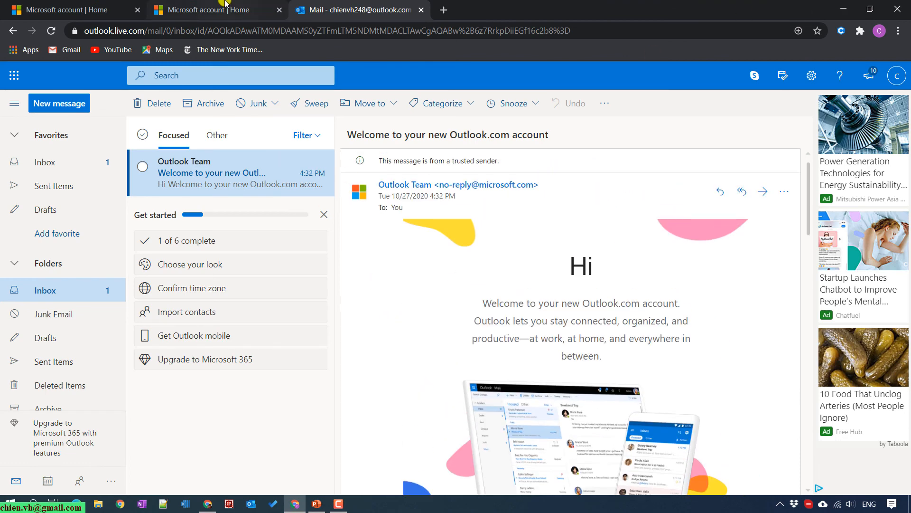
click(206, 10)
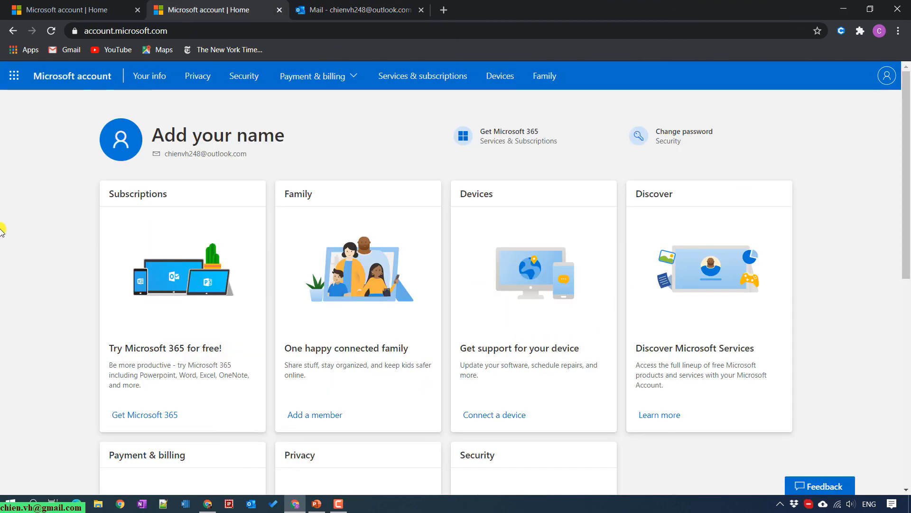